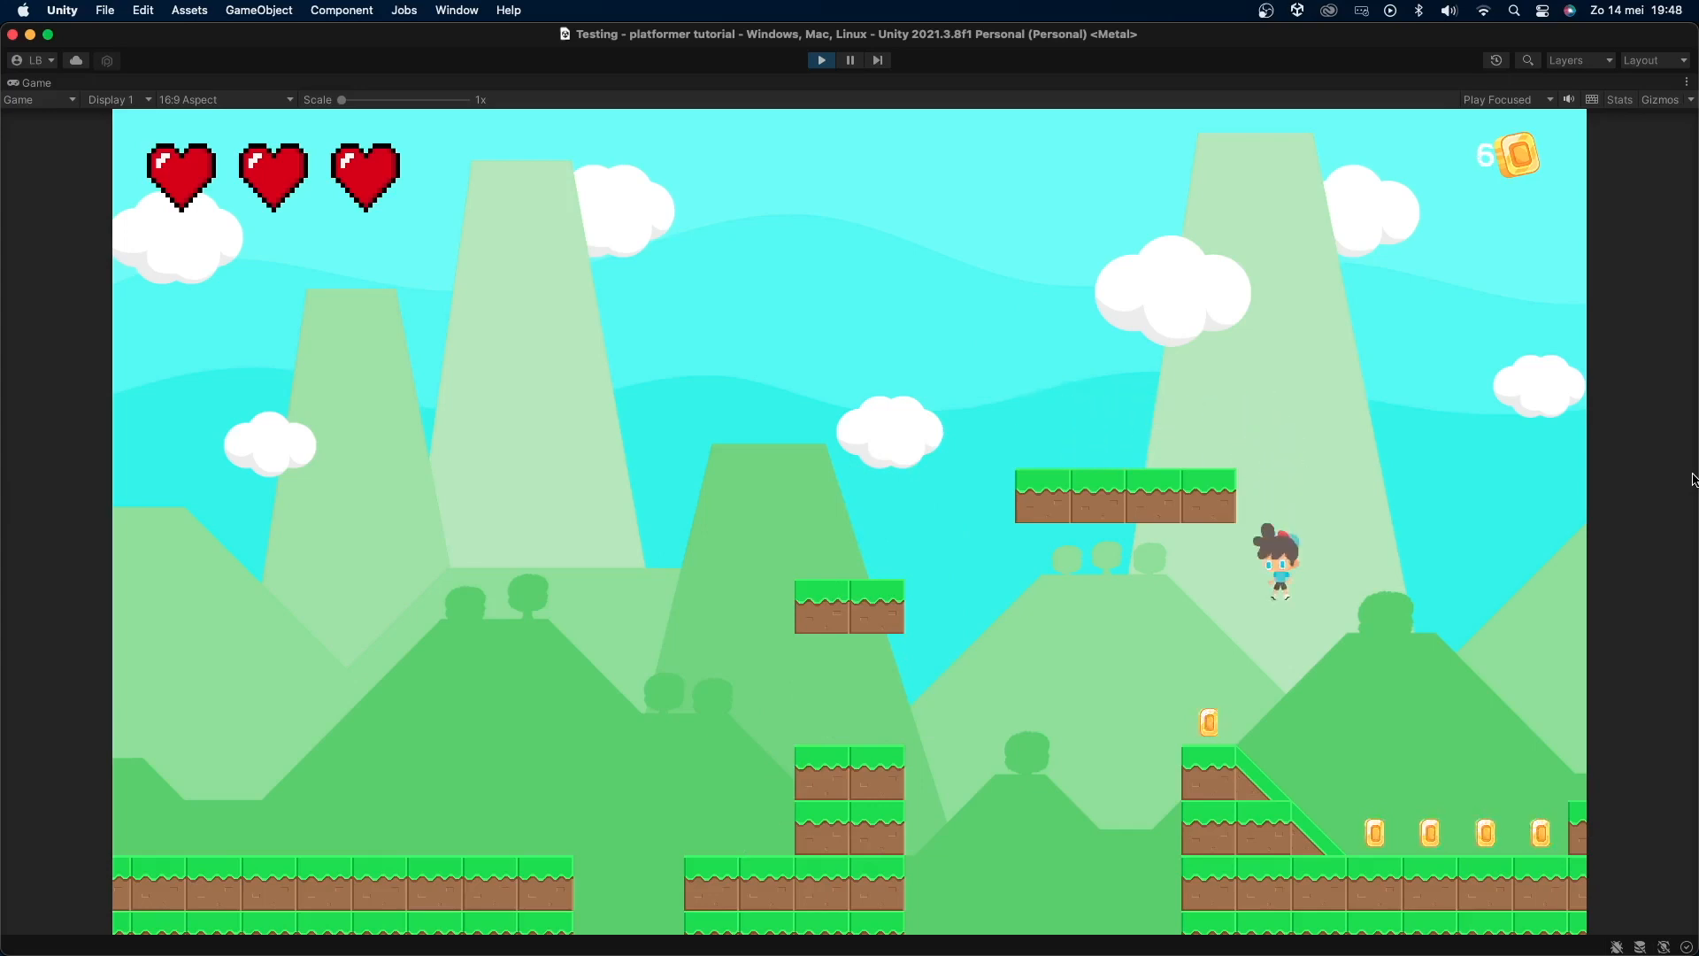
# Step: Stop Play mode, give Coin a trigger Box Collider 2D, and open a new Coin script
pyautogui.click(821, 59)
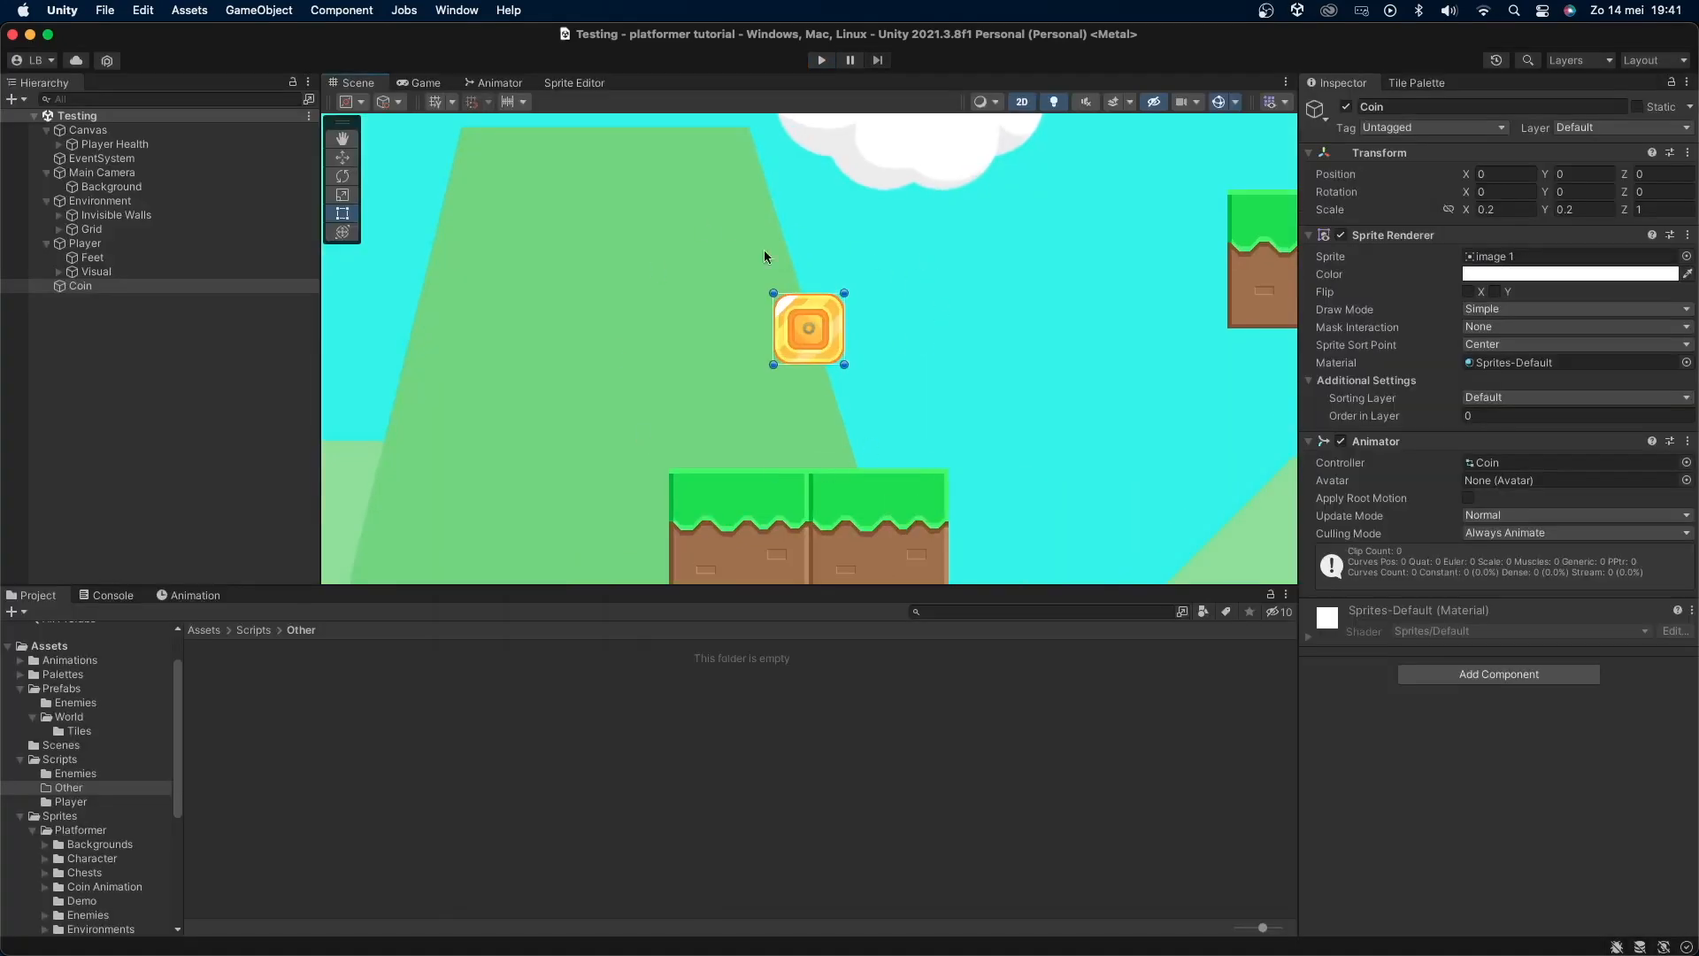
pyautogui.moveTo(783, 371)
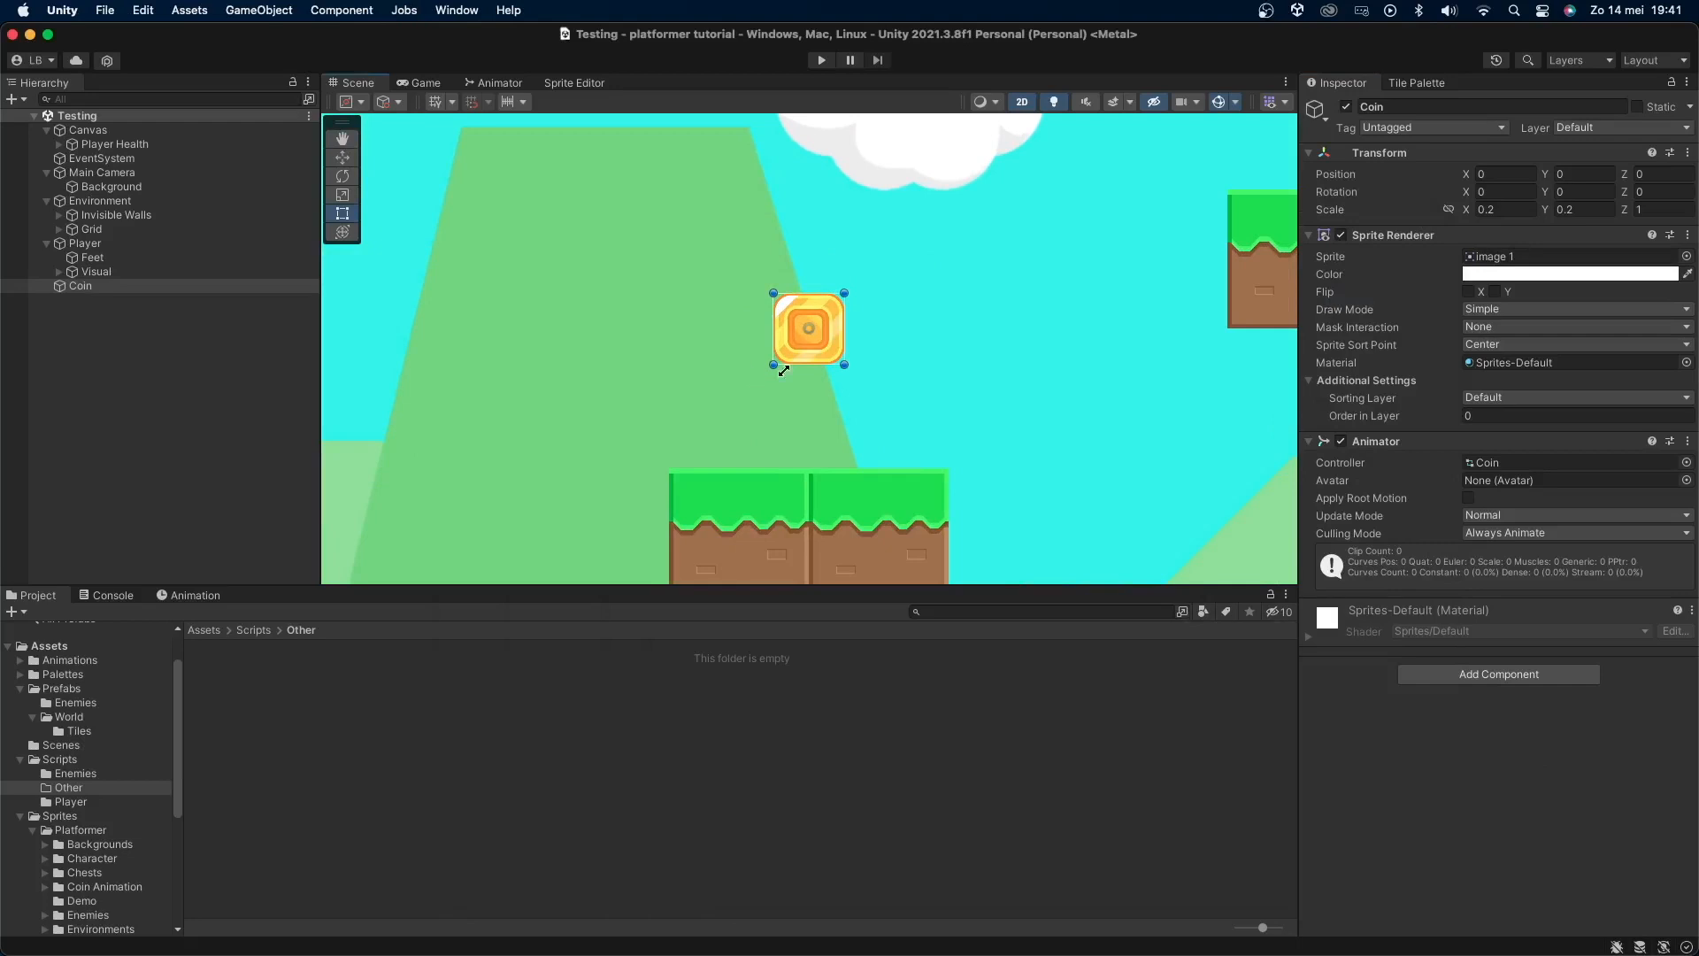
pyautogui.click(130, 611)
pyautogui.write('2d')
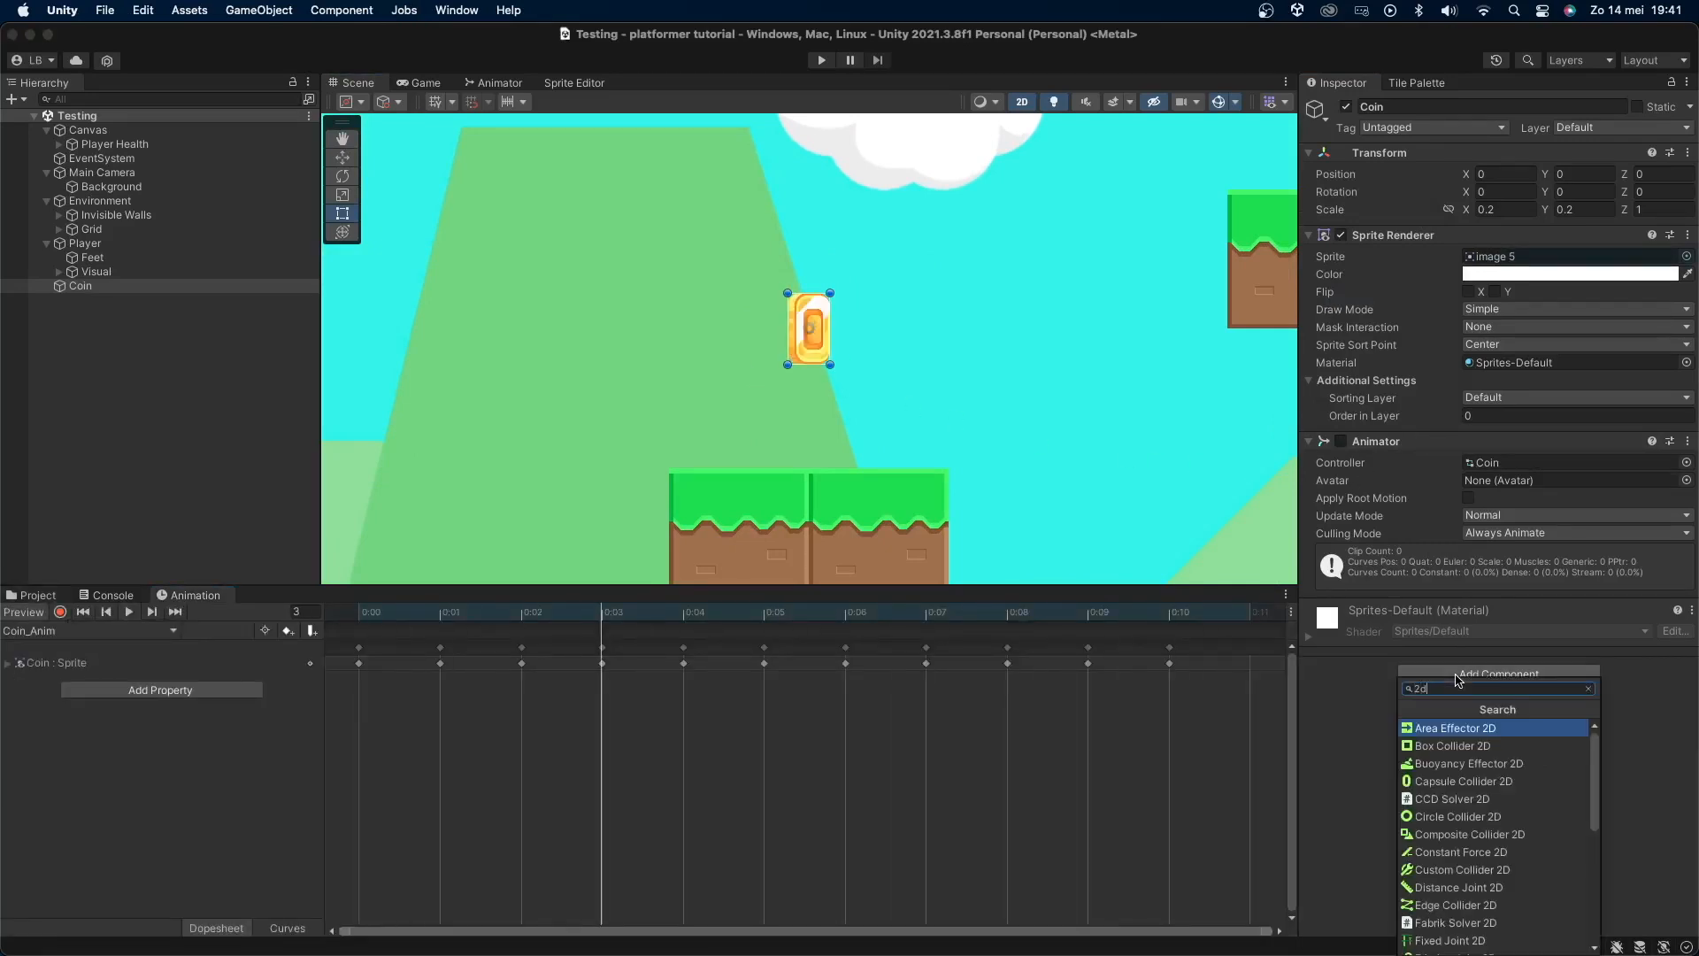
pyautogui.click(1451, 745)
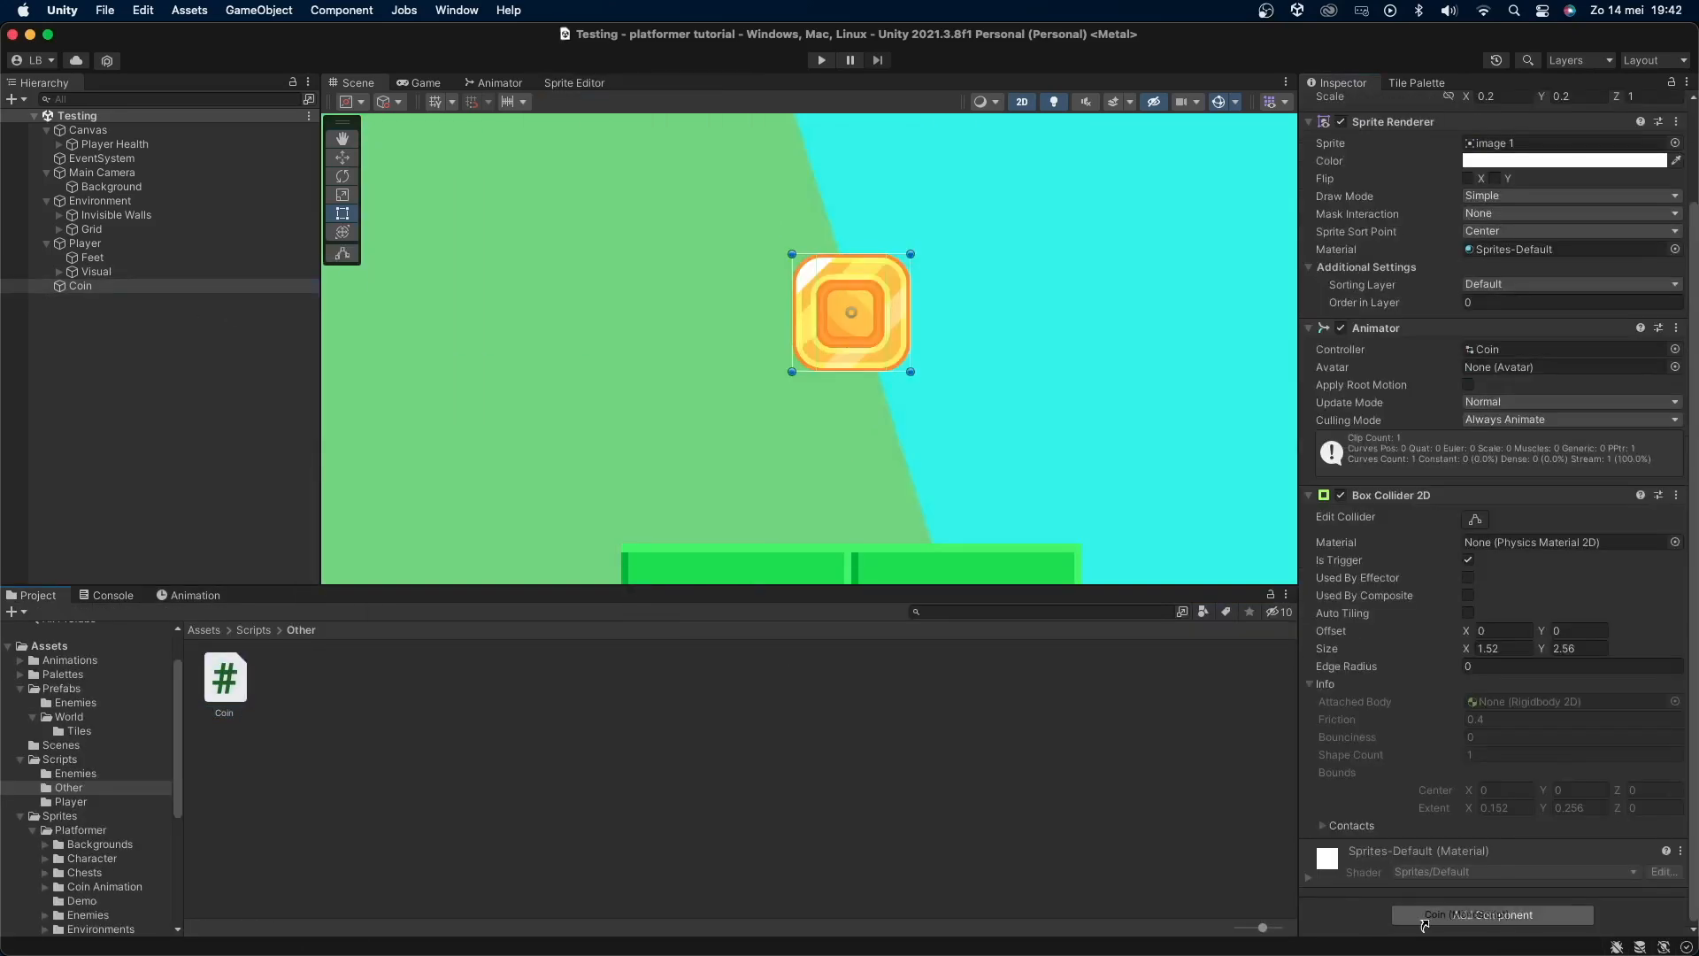
pyautogui.doubleClick(224, 672)
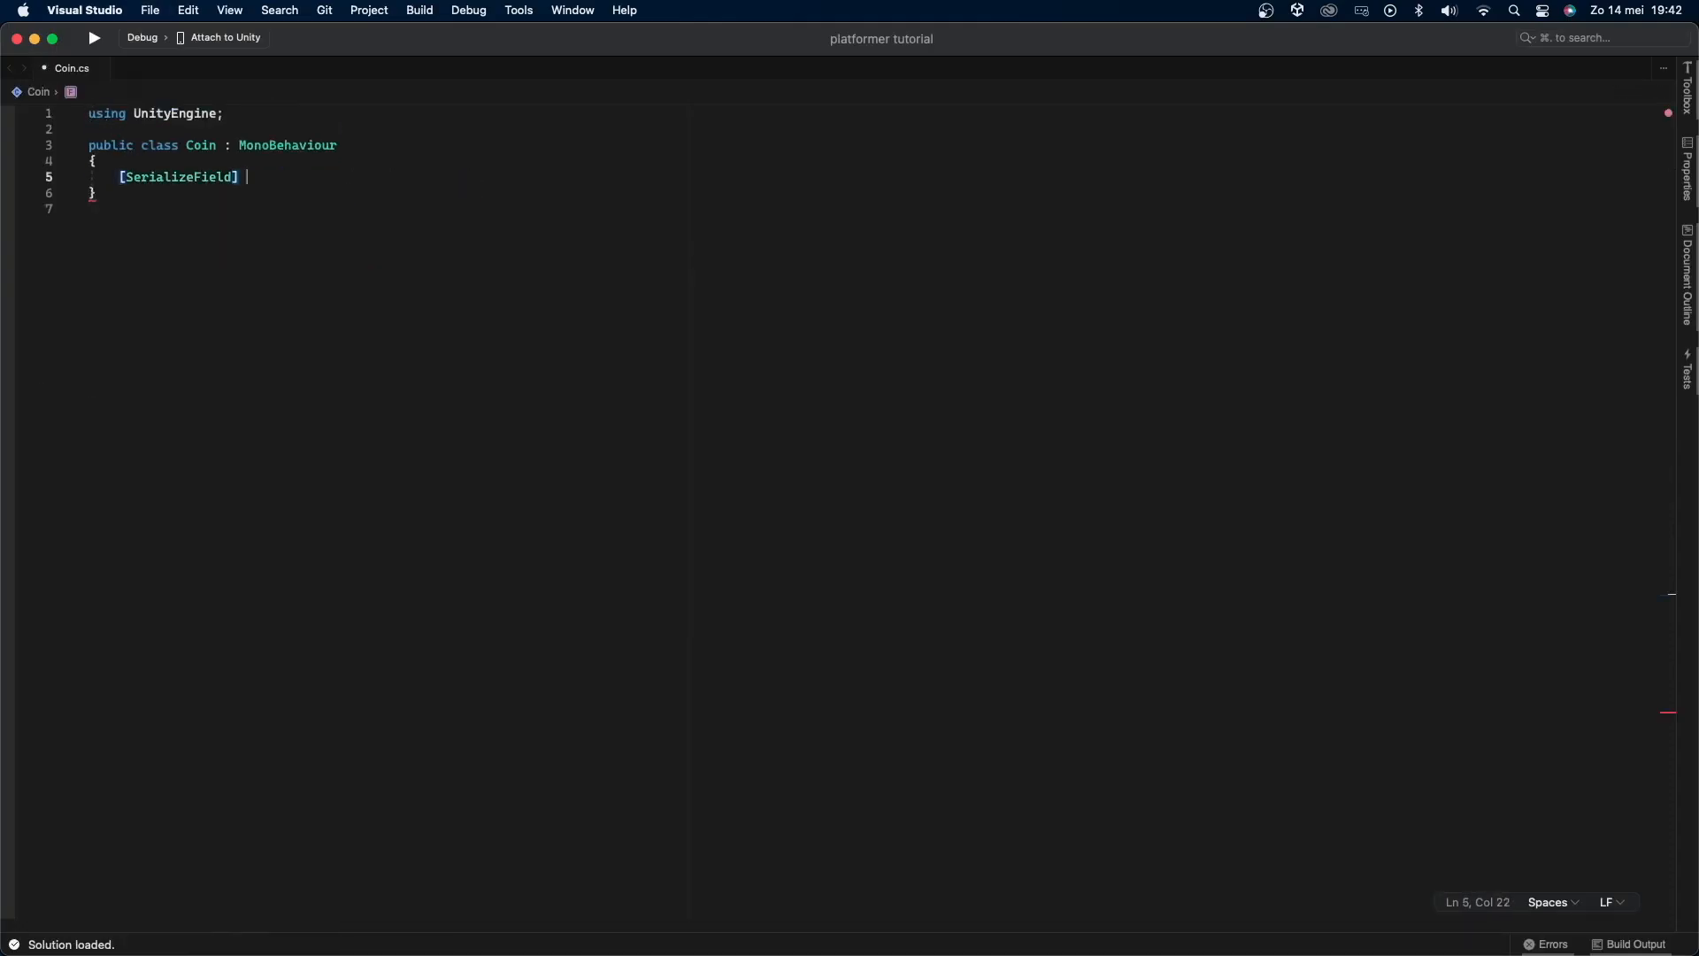
# Step: Write Coin.cs fields value and hasTriggered, and an OnTriggerEnter2D checking the Player tag
pyautogui.write('private int value')
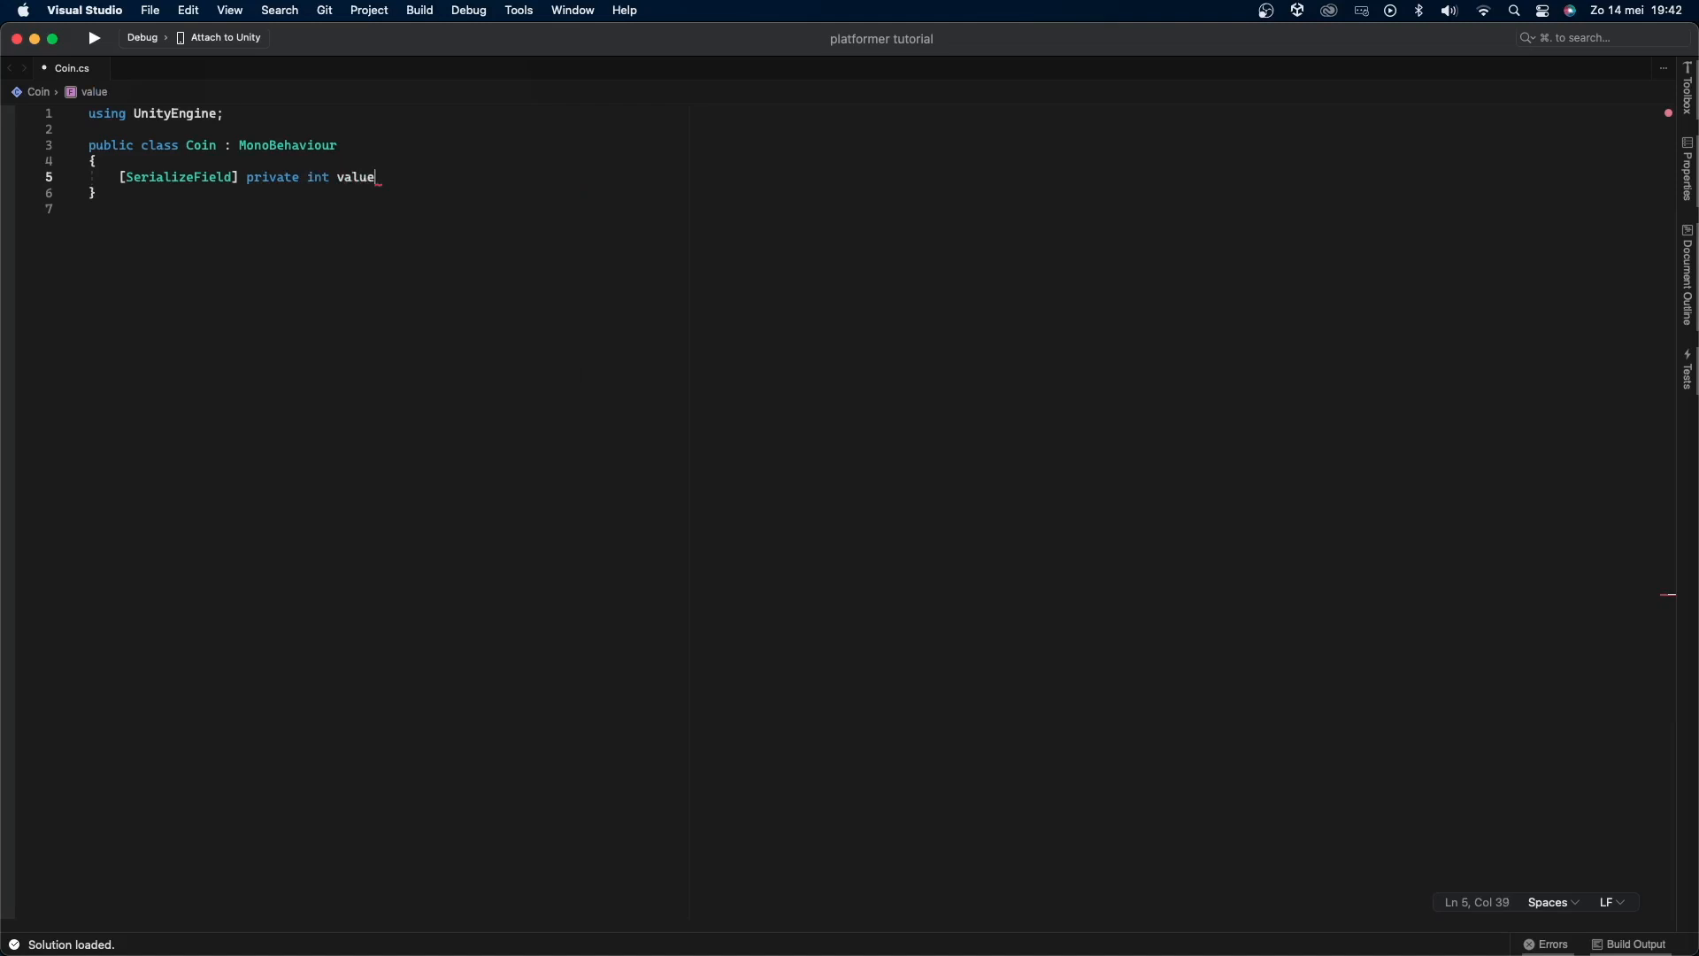
pyautogui.write(';')
pyautogui.write('private bool hasTriggered;')
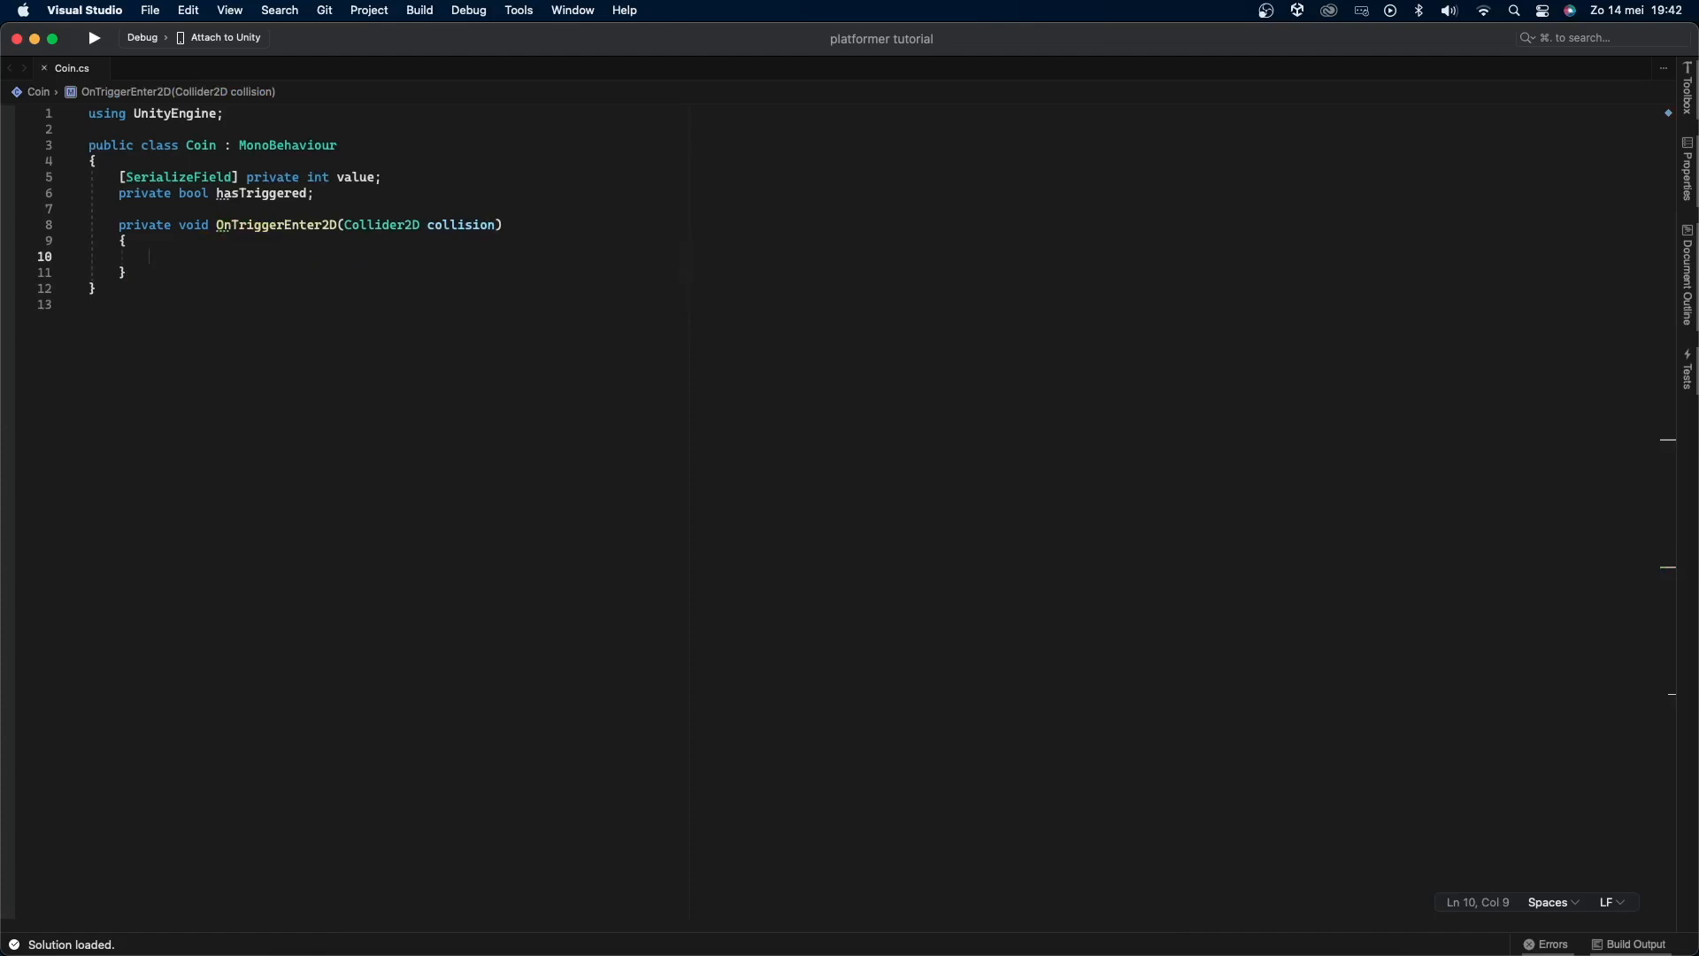
pyautogui.write('if (collision.CompareTag("Player')
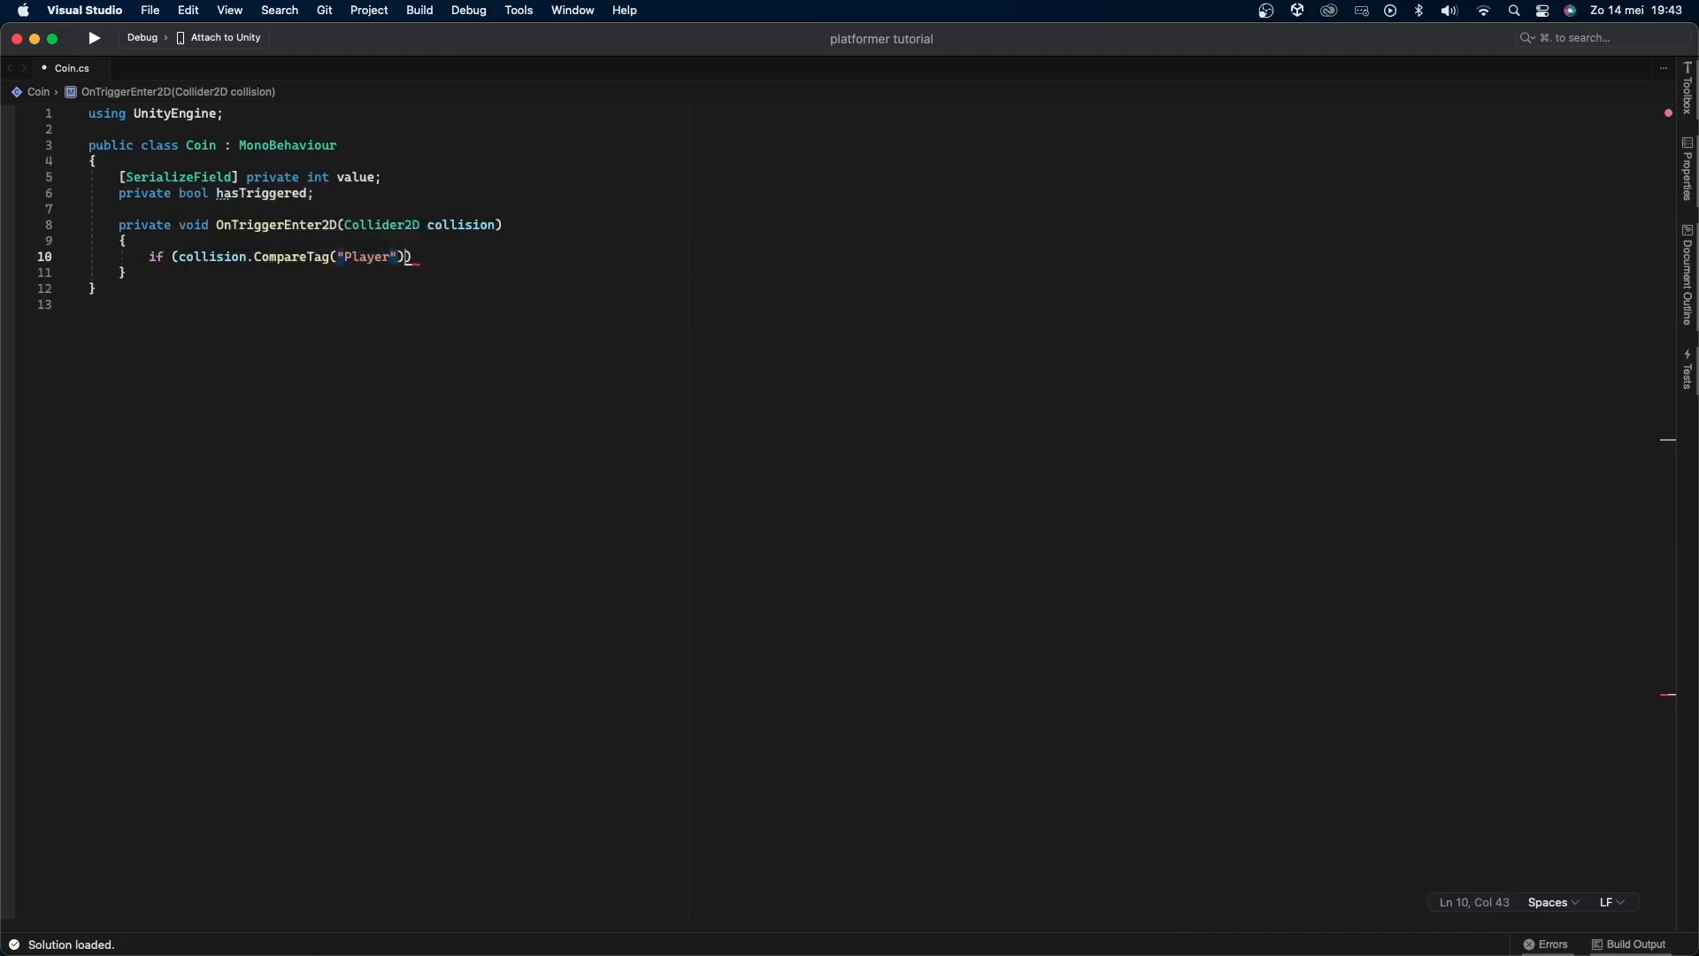
pyautogui.write('&& !hasTriggered')
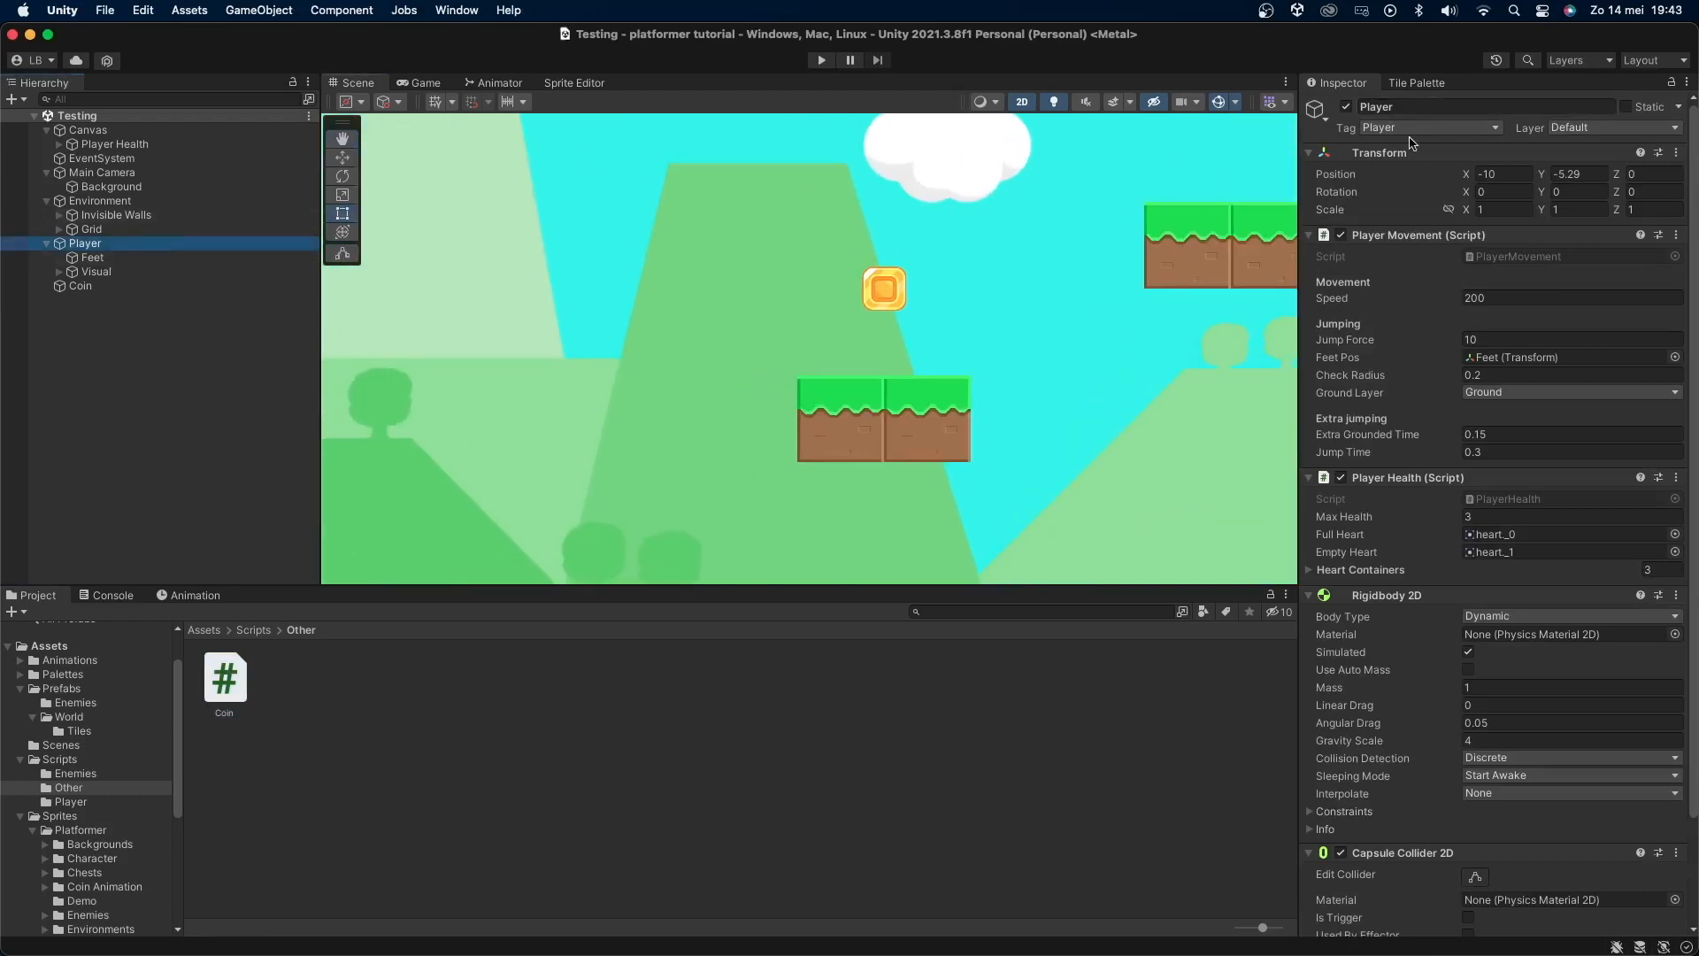
pyautogui.moveTo(1358, 141)
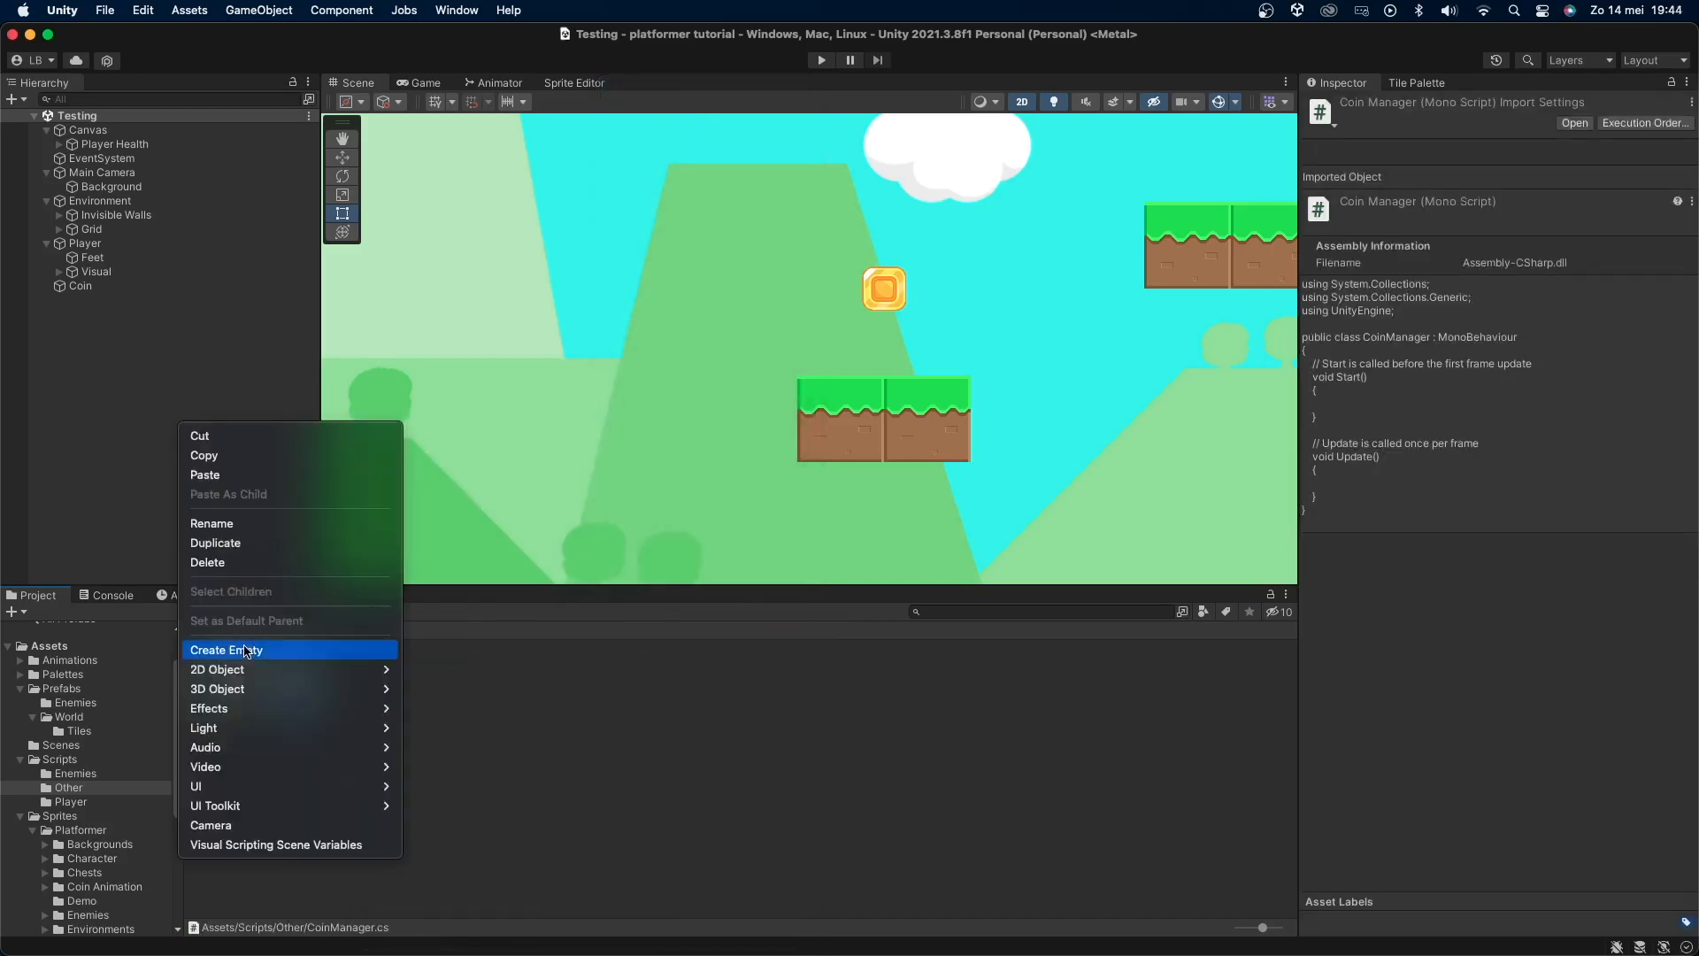
# Step: Create an empty GameManager tagged GameController with the CoinManager script, and open the script
pyautogui.click(225, 648)
pyautogui.write('GameManager')
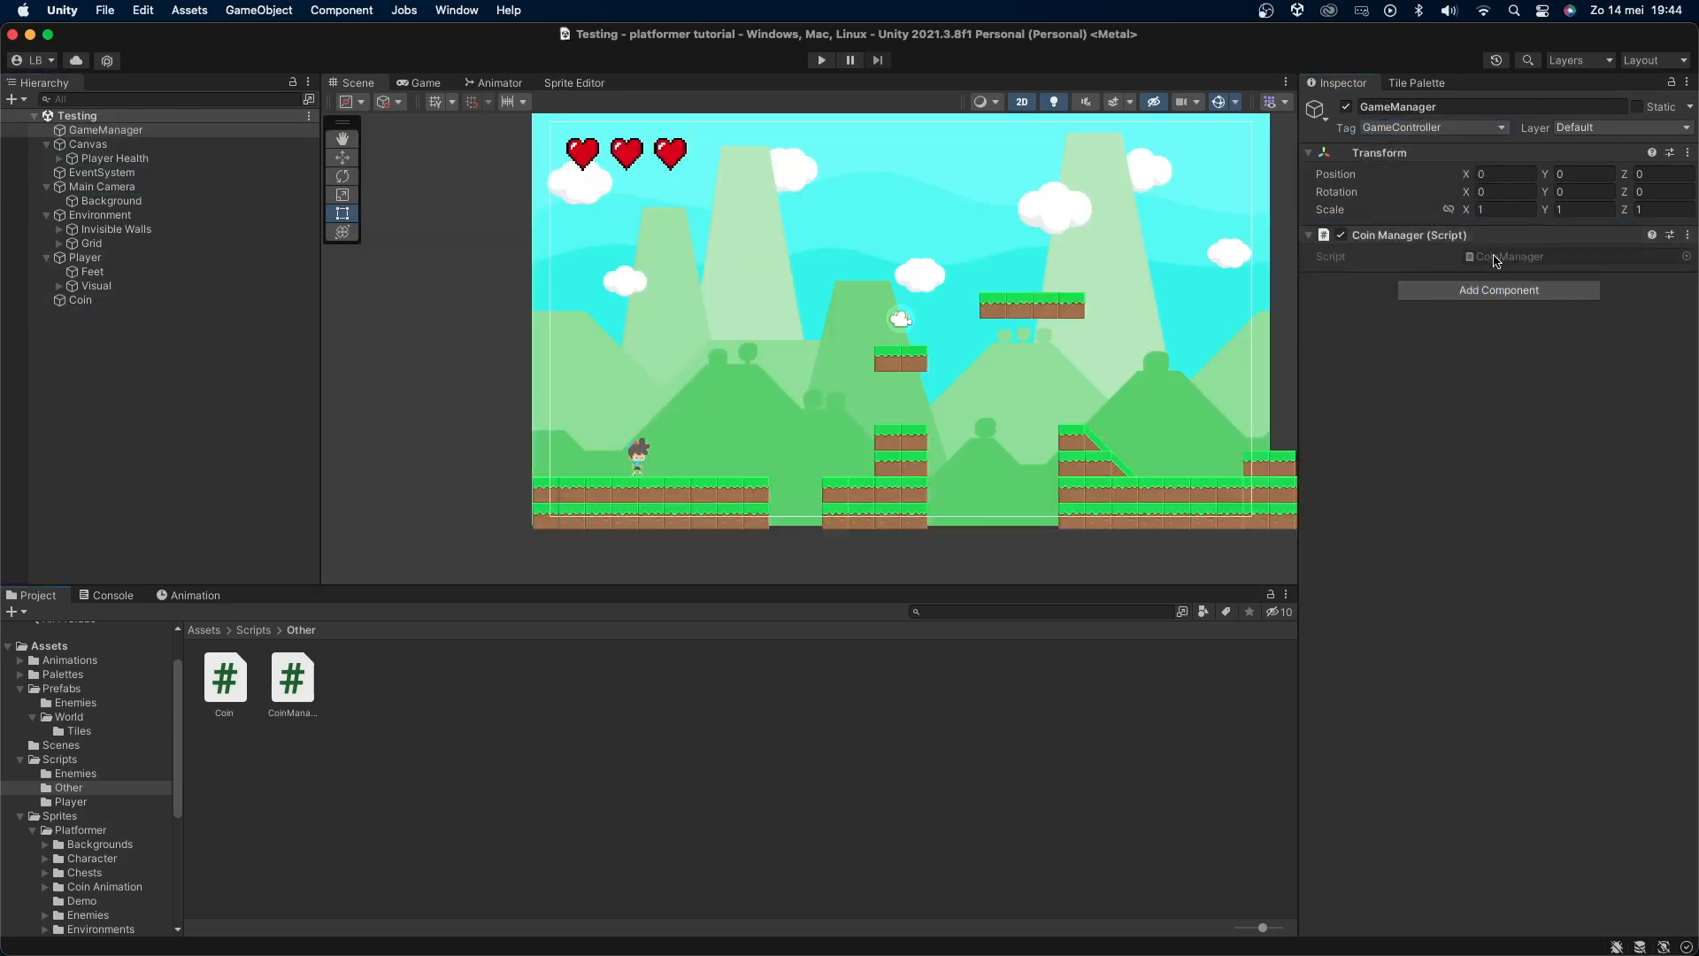
pyautogui.doubleClick(291, 672)
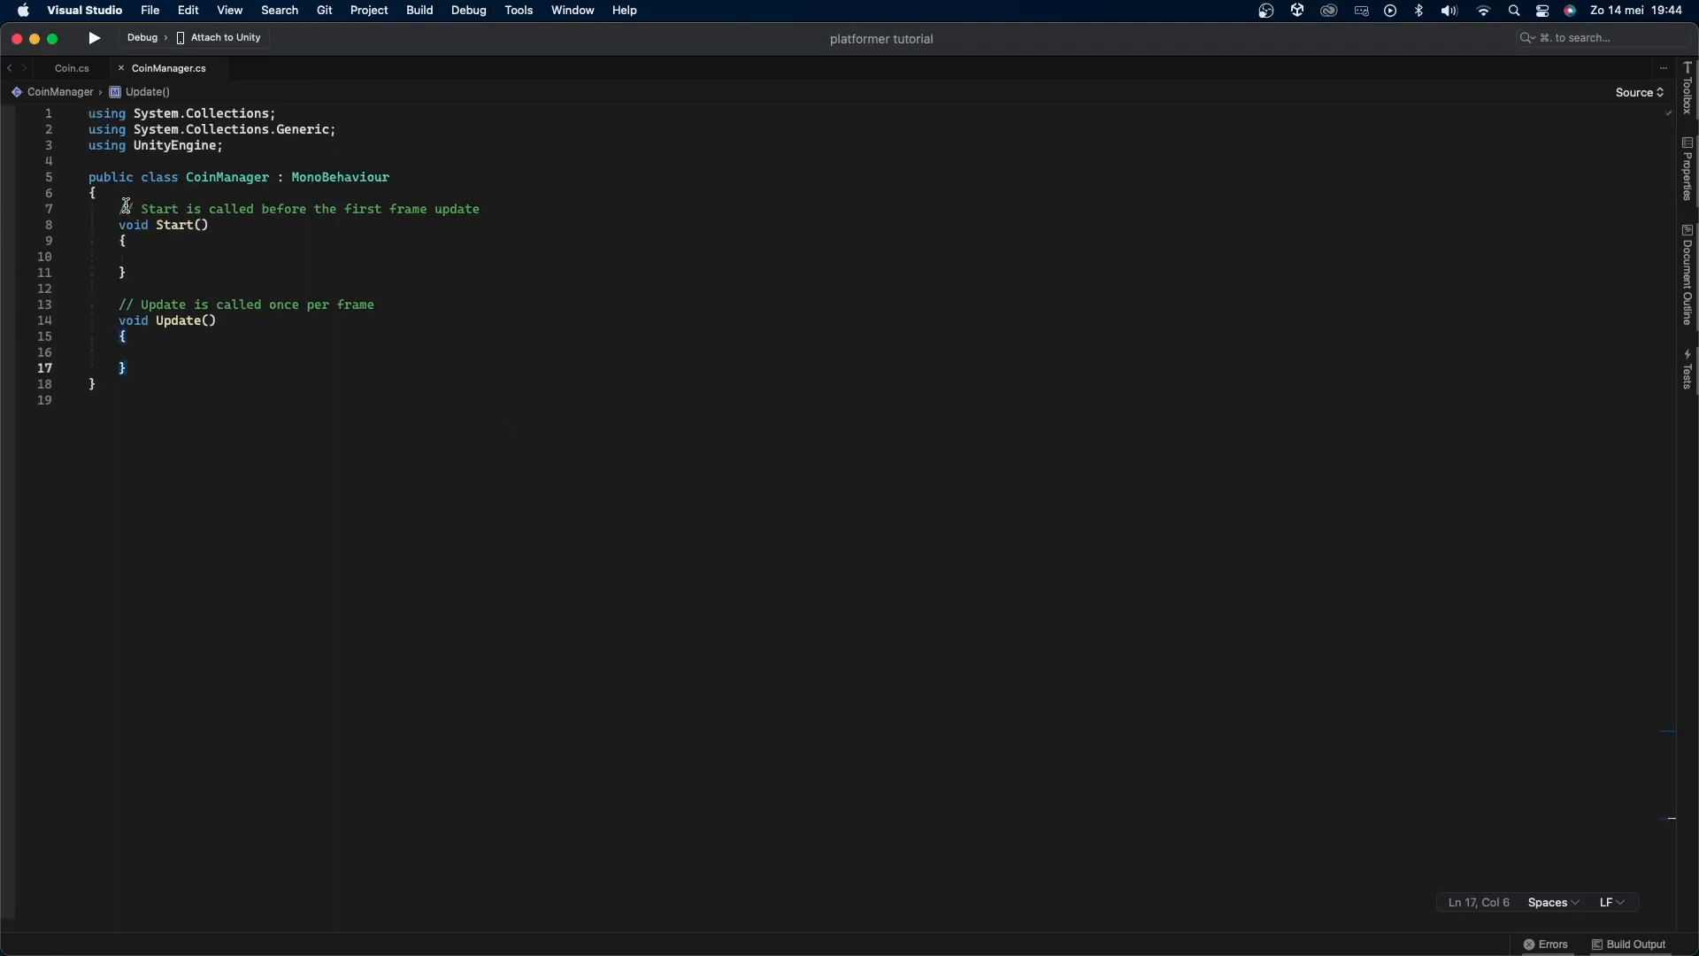
# Step: Add a CoinManager singleton instance and a ChangeCoins(int amount) method adding amount to coins
pyautogui.click(121, 208)
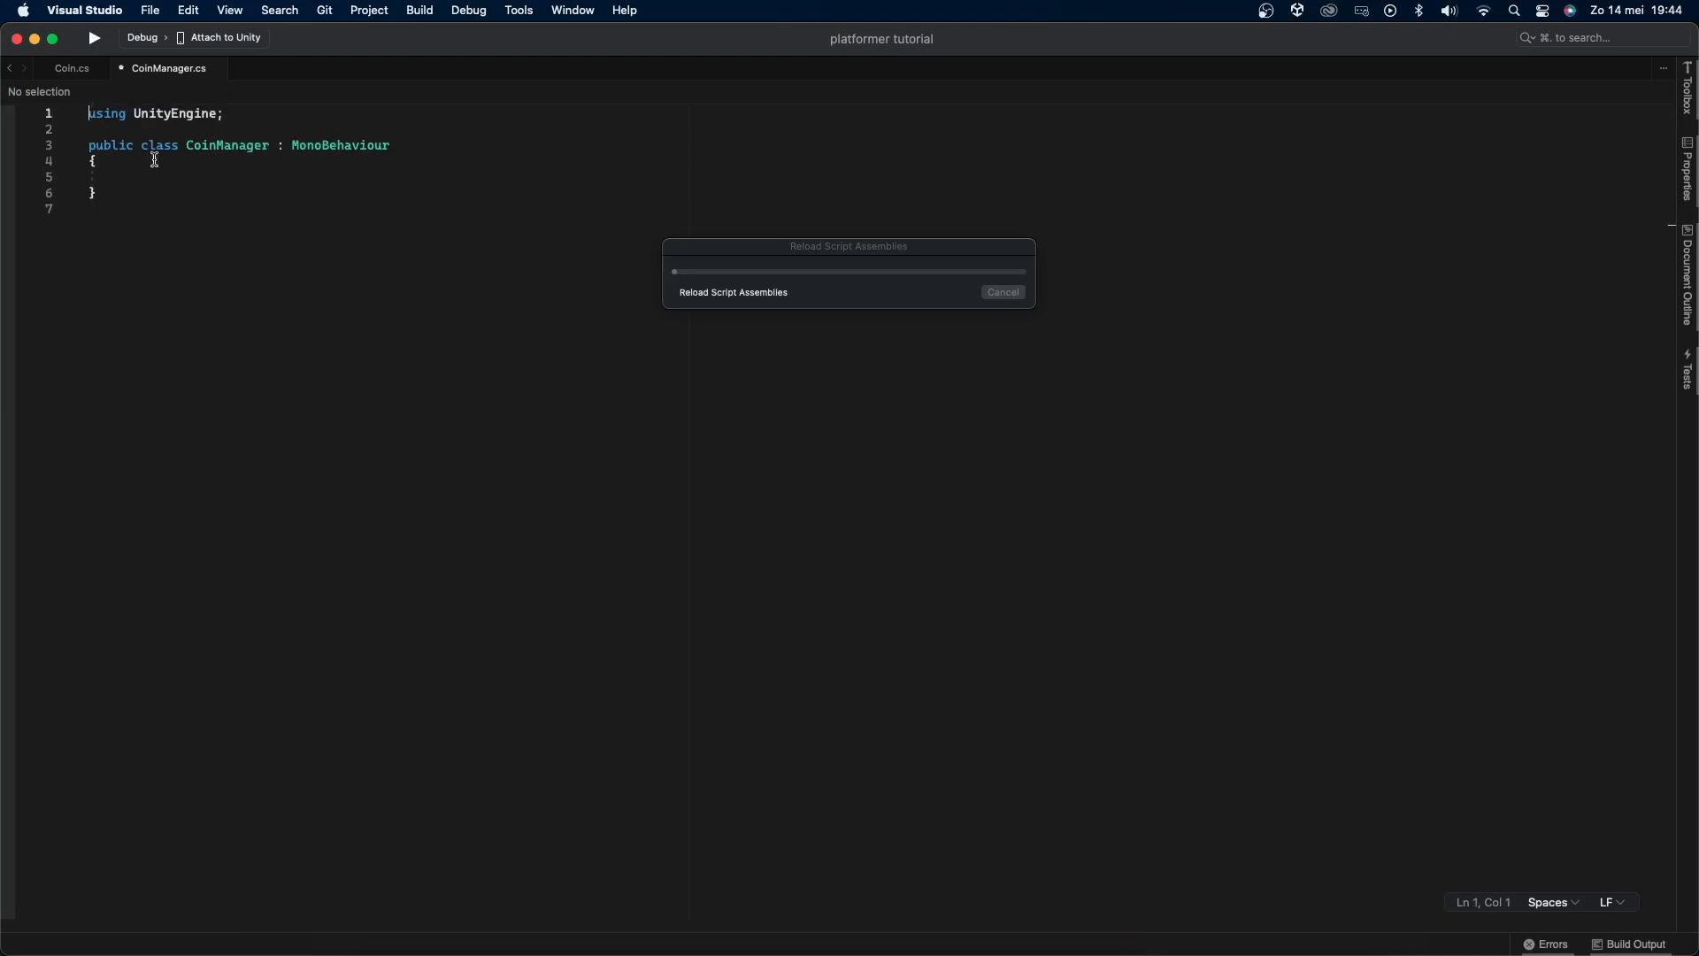
pyautogui.write('public static')
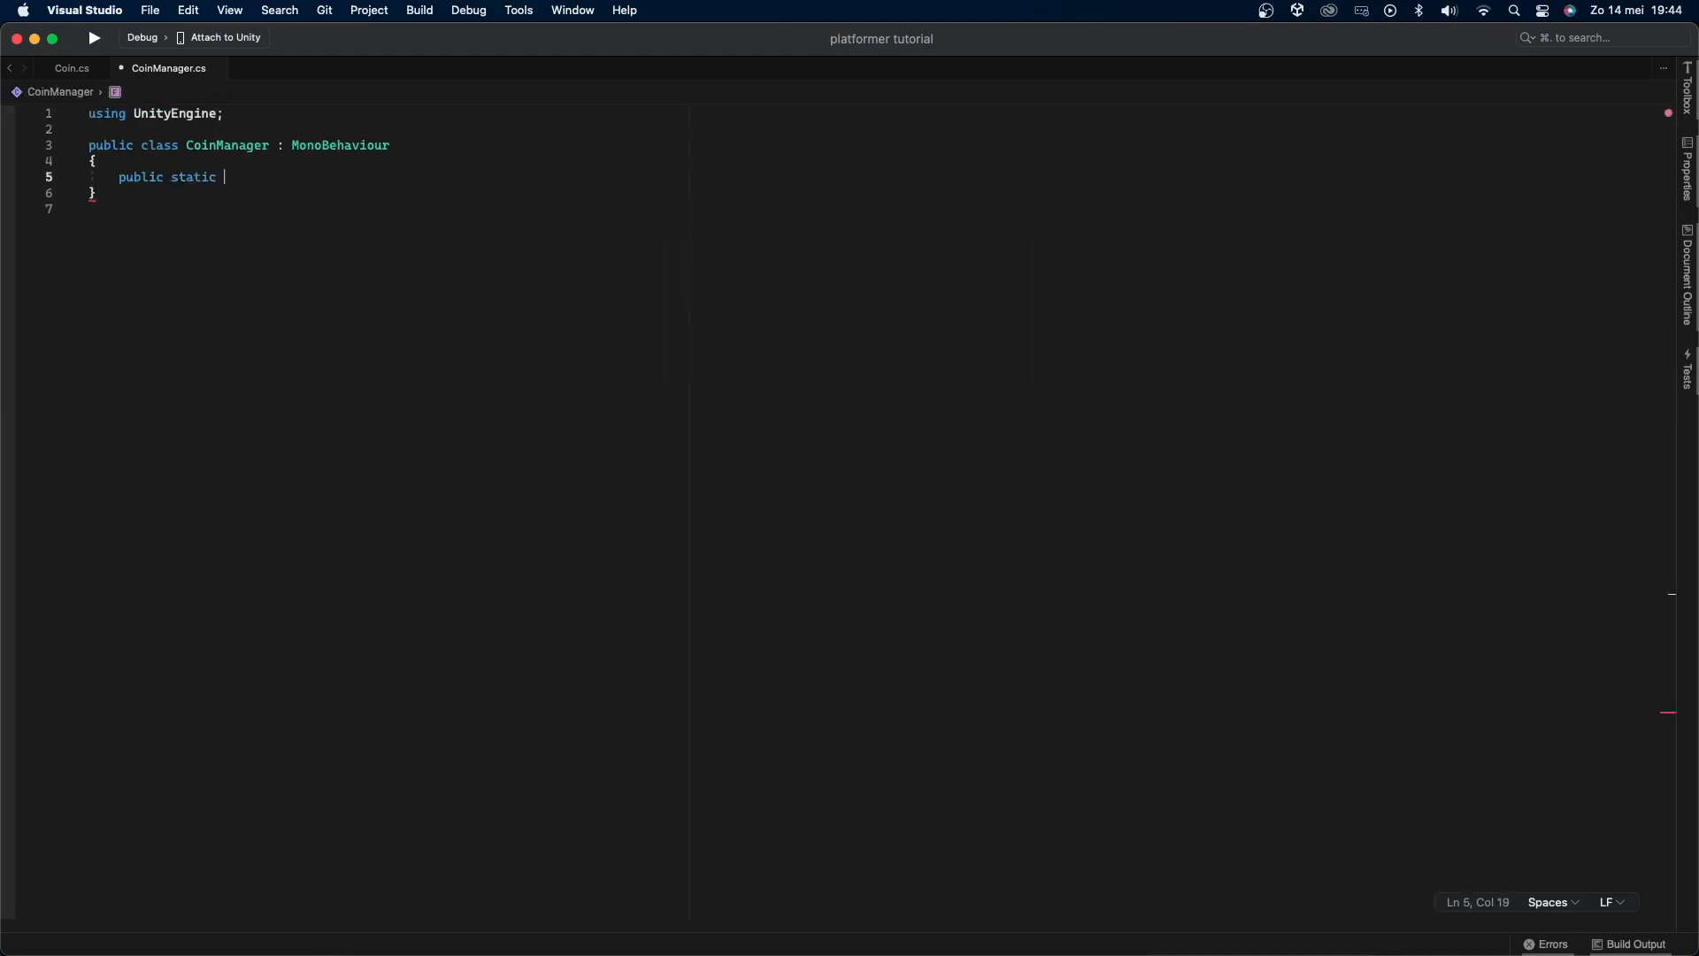
pyautogui.write('CoinManager instance;')
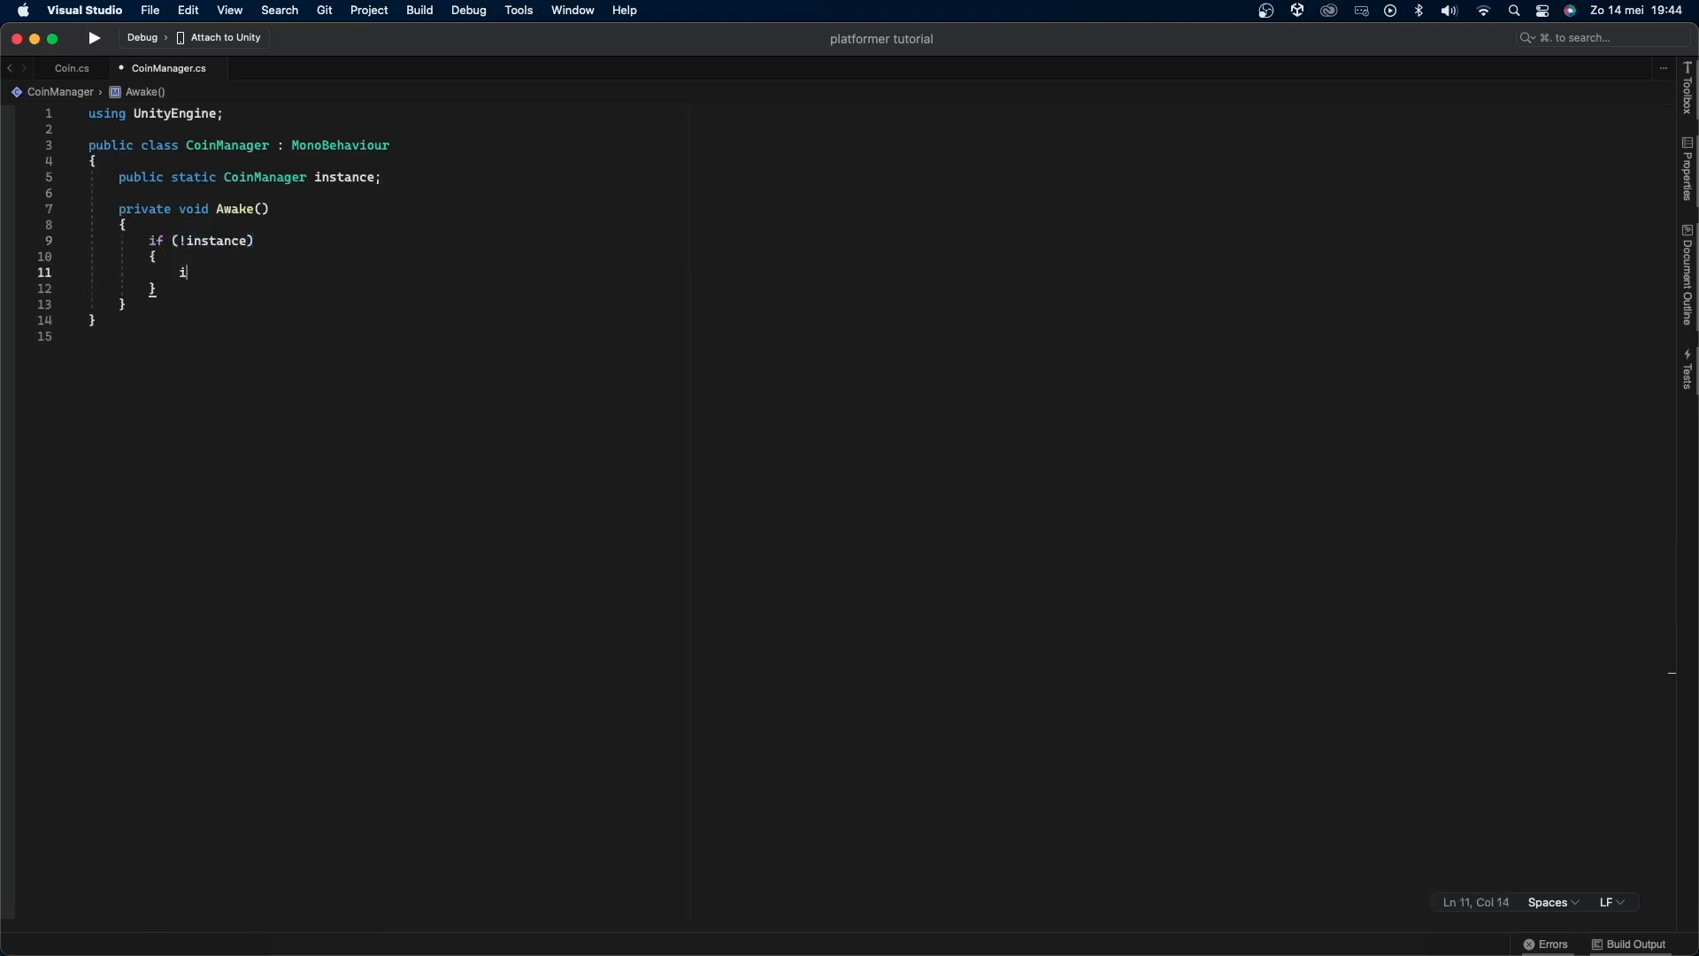
pyautogui.write('nstance = this;')
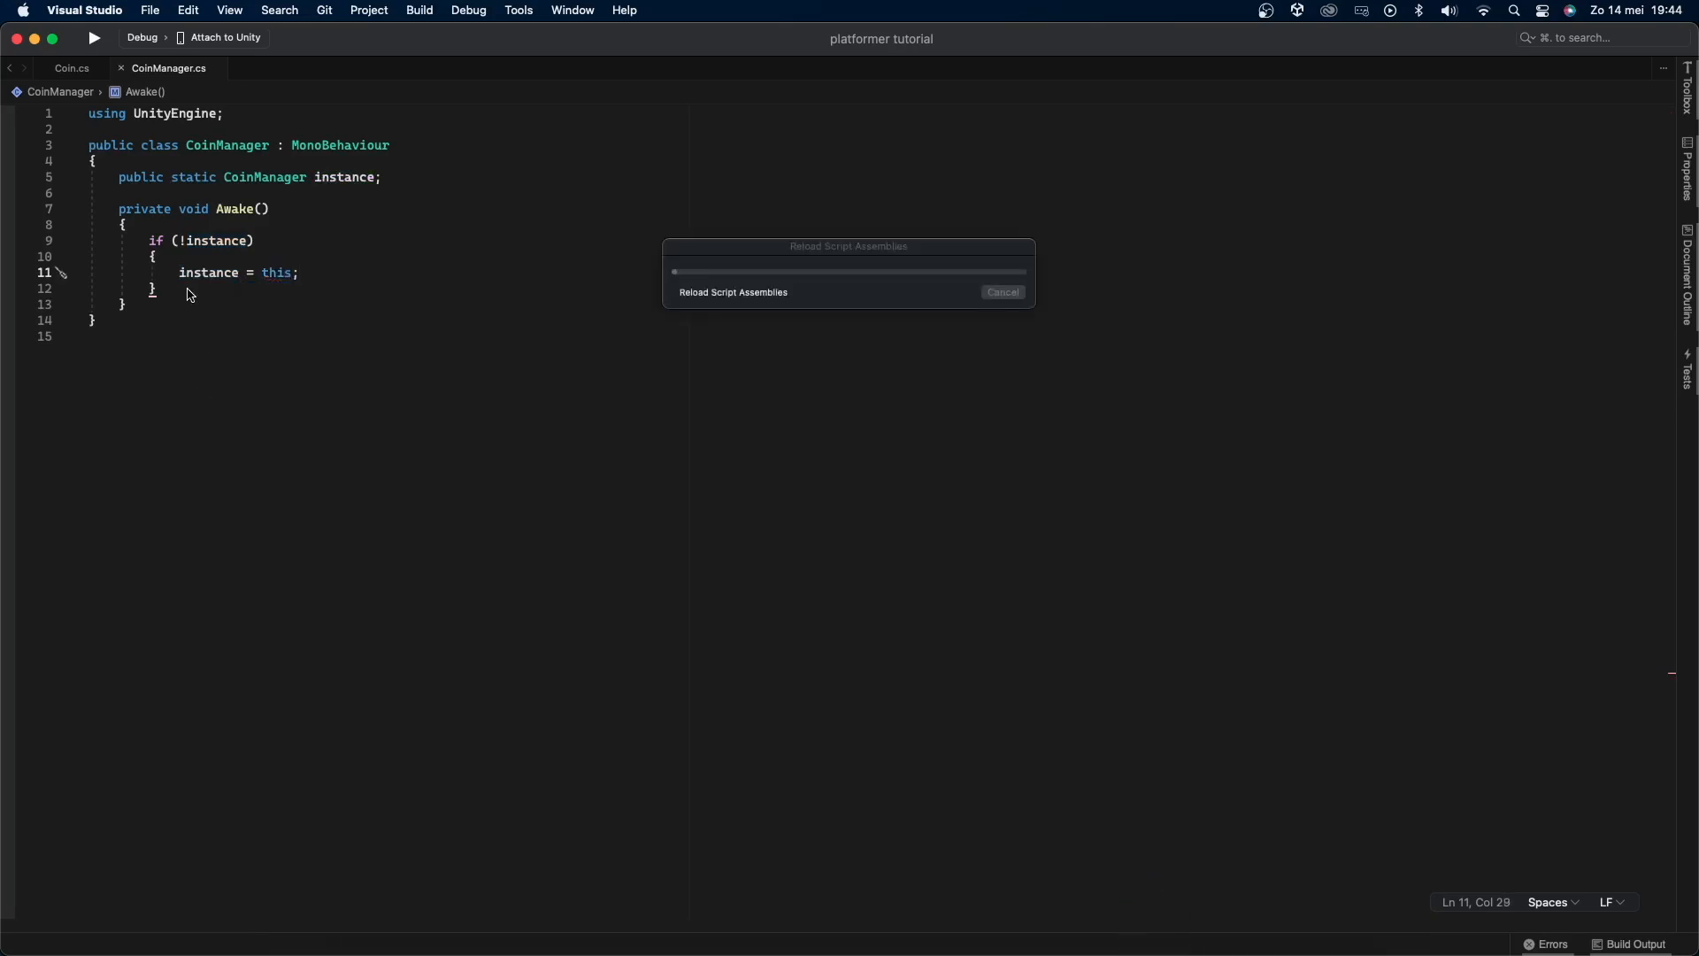
pyautogui.write('private int coins;')
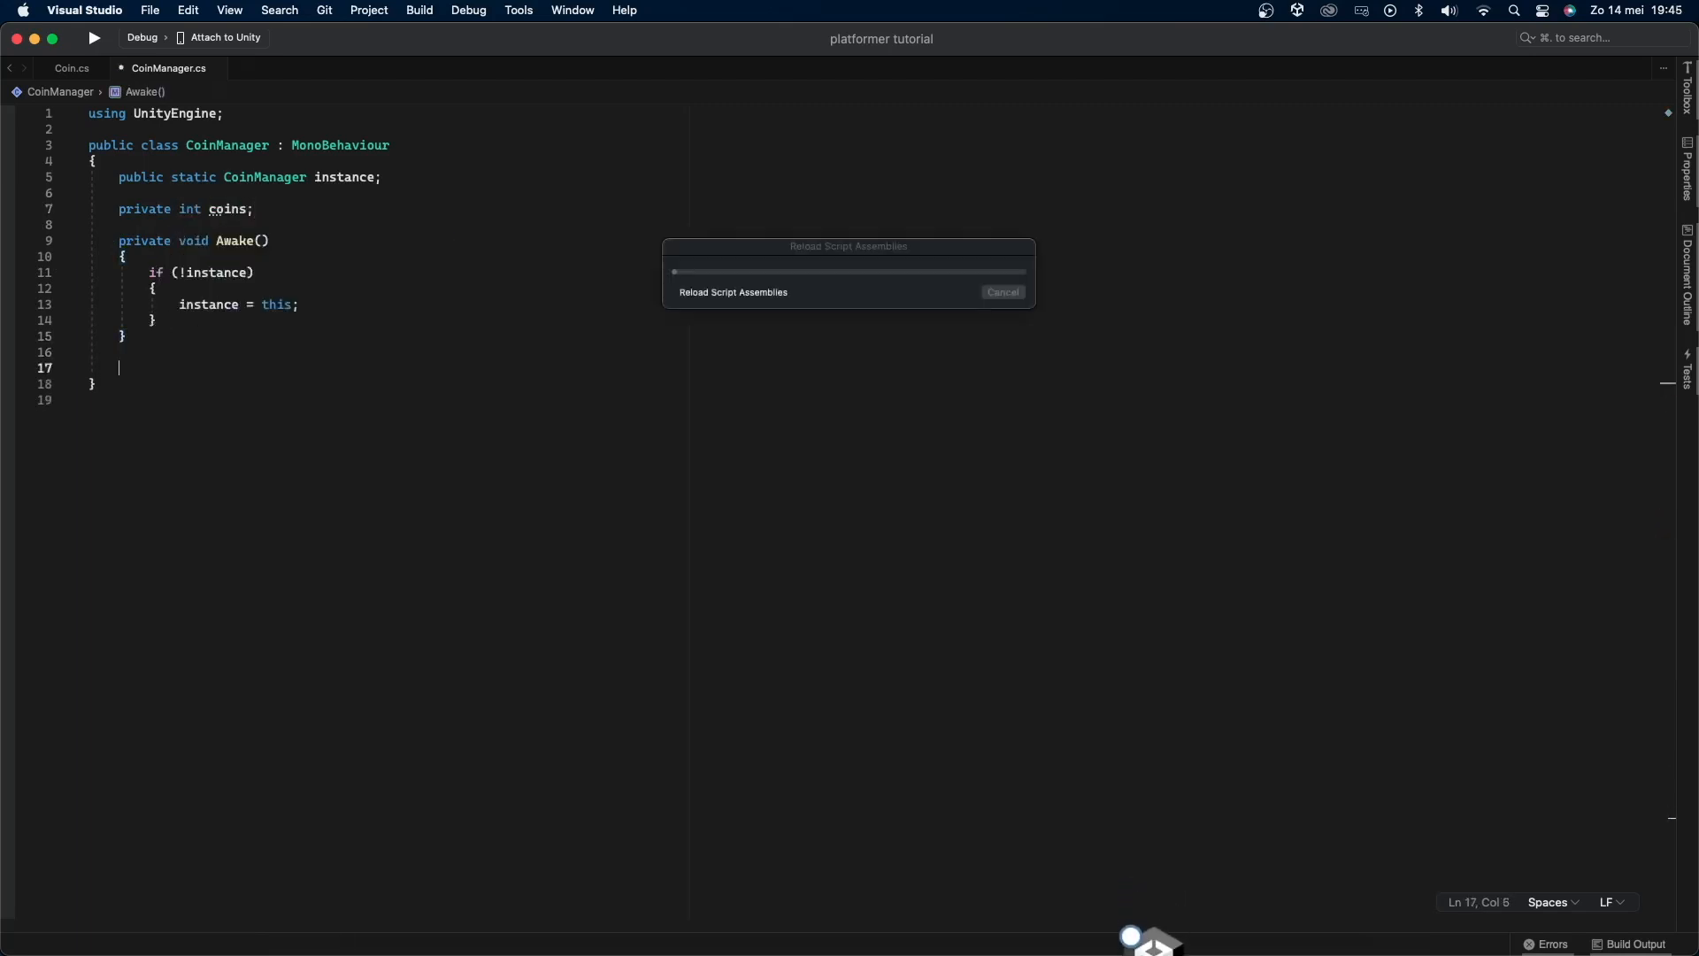
pyautogui.write('public void ChangeCoins')
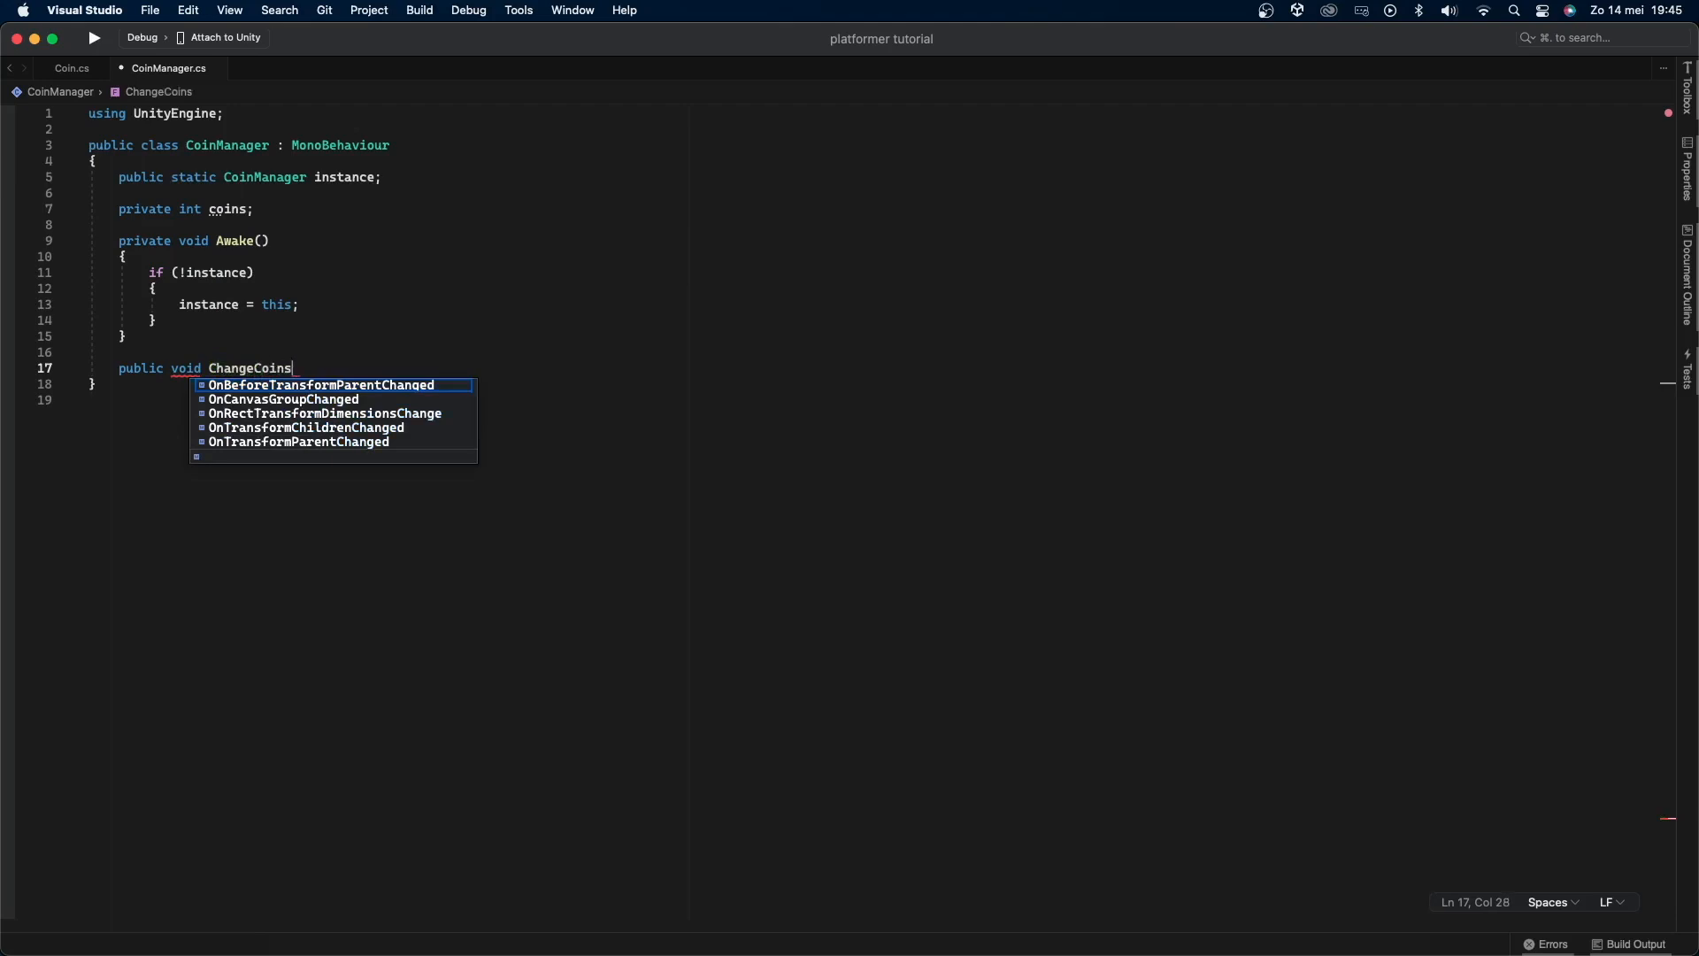
pyautogui.write('(int amount)')
pyautogui.write('coins +=')
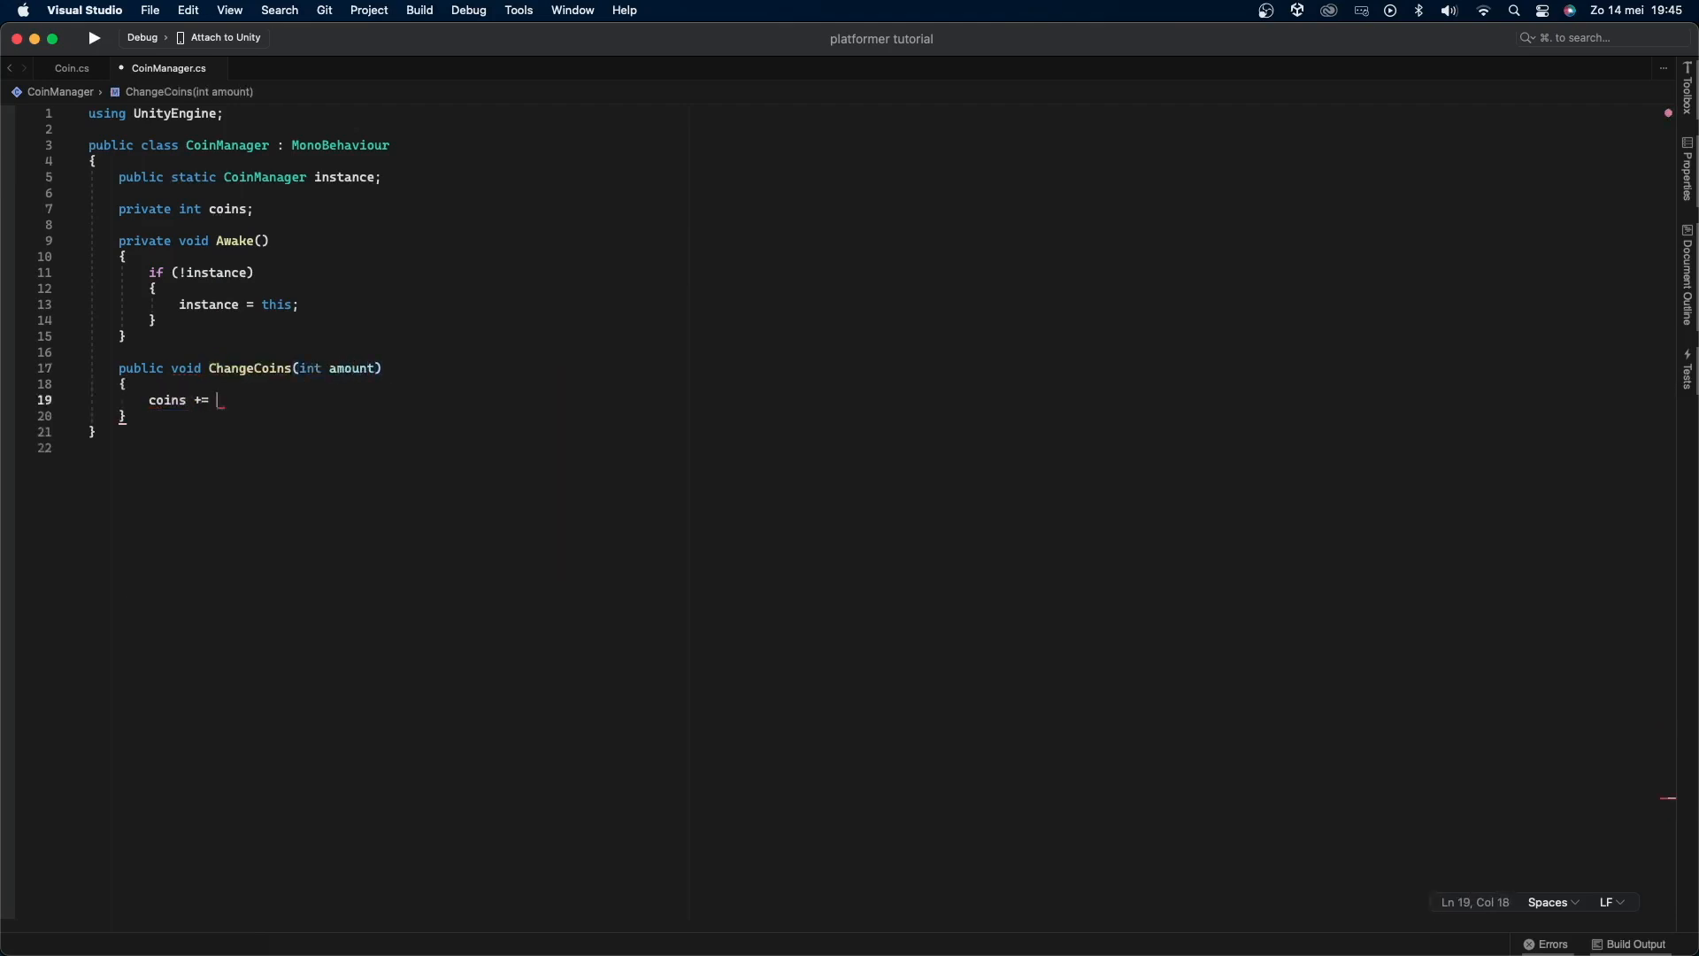
pyautogui.write('amount;')
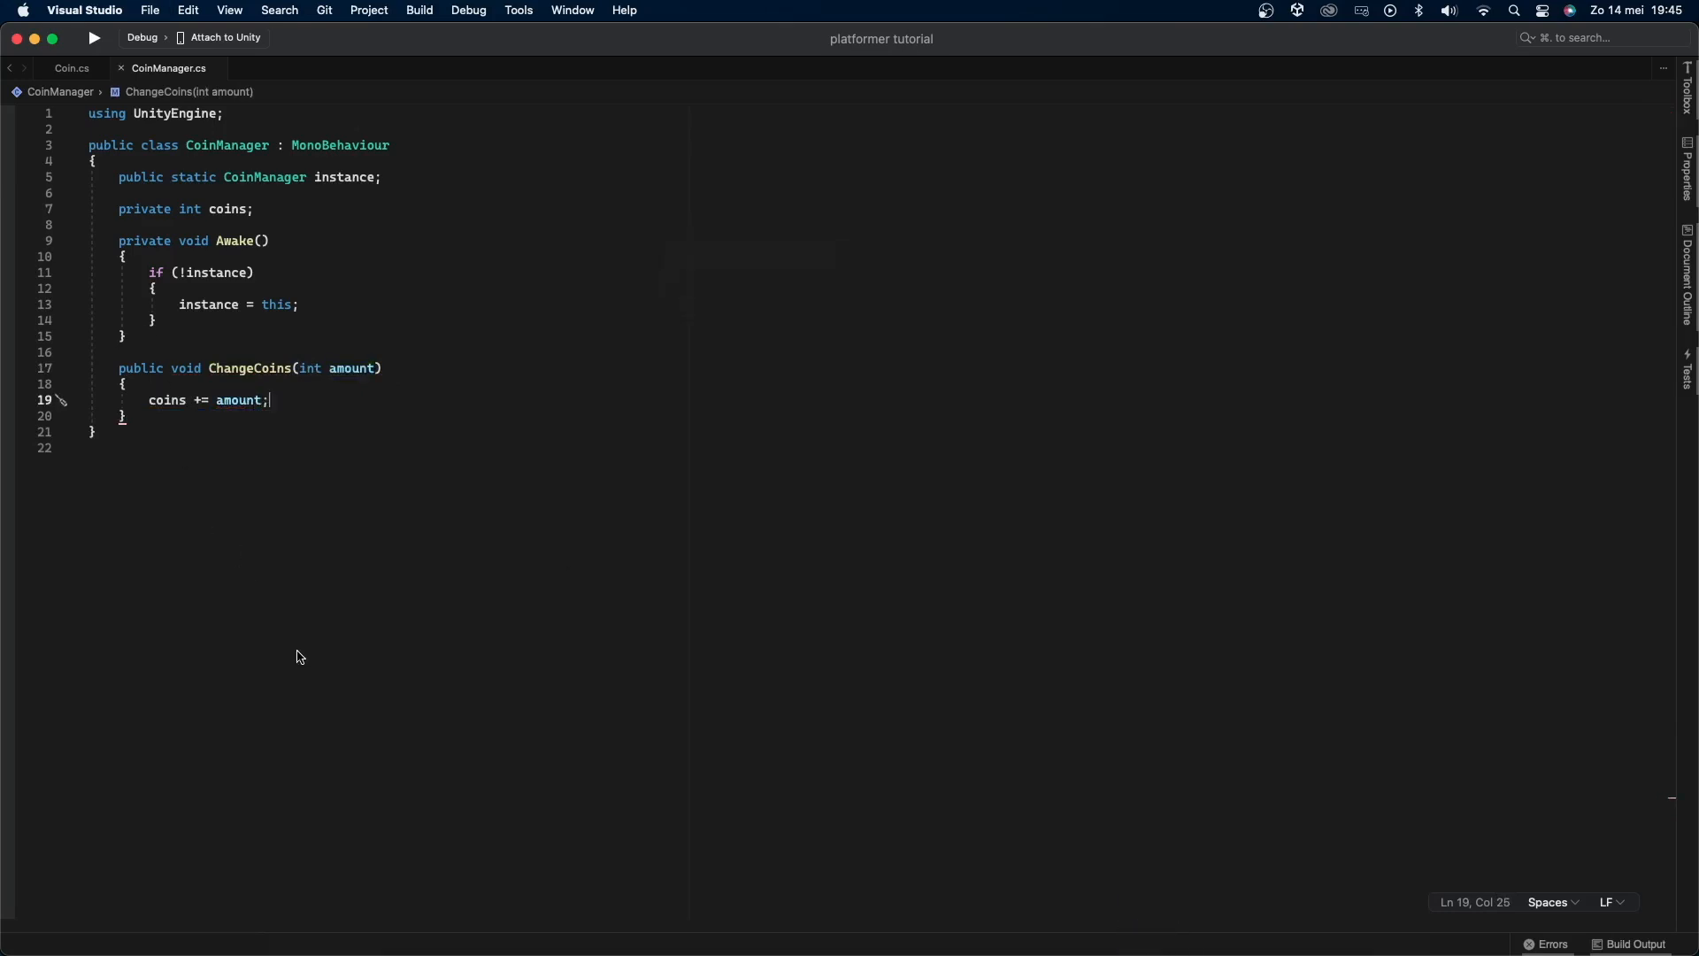
pyautogui.moveTo(241, 117)
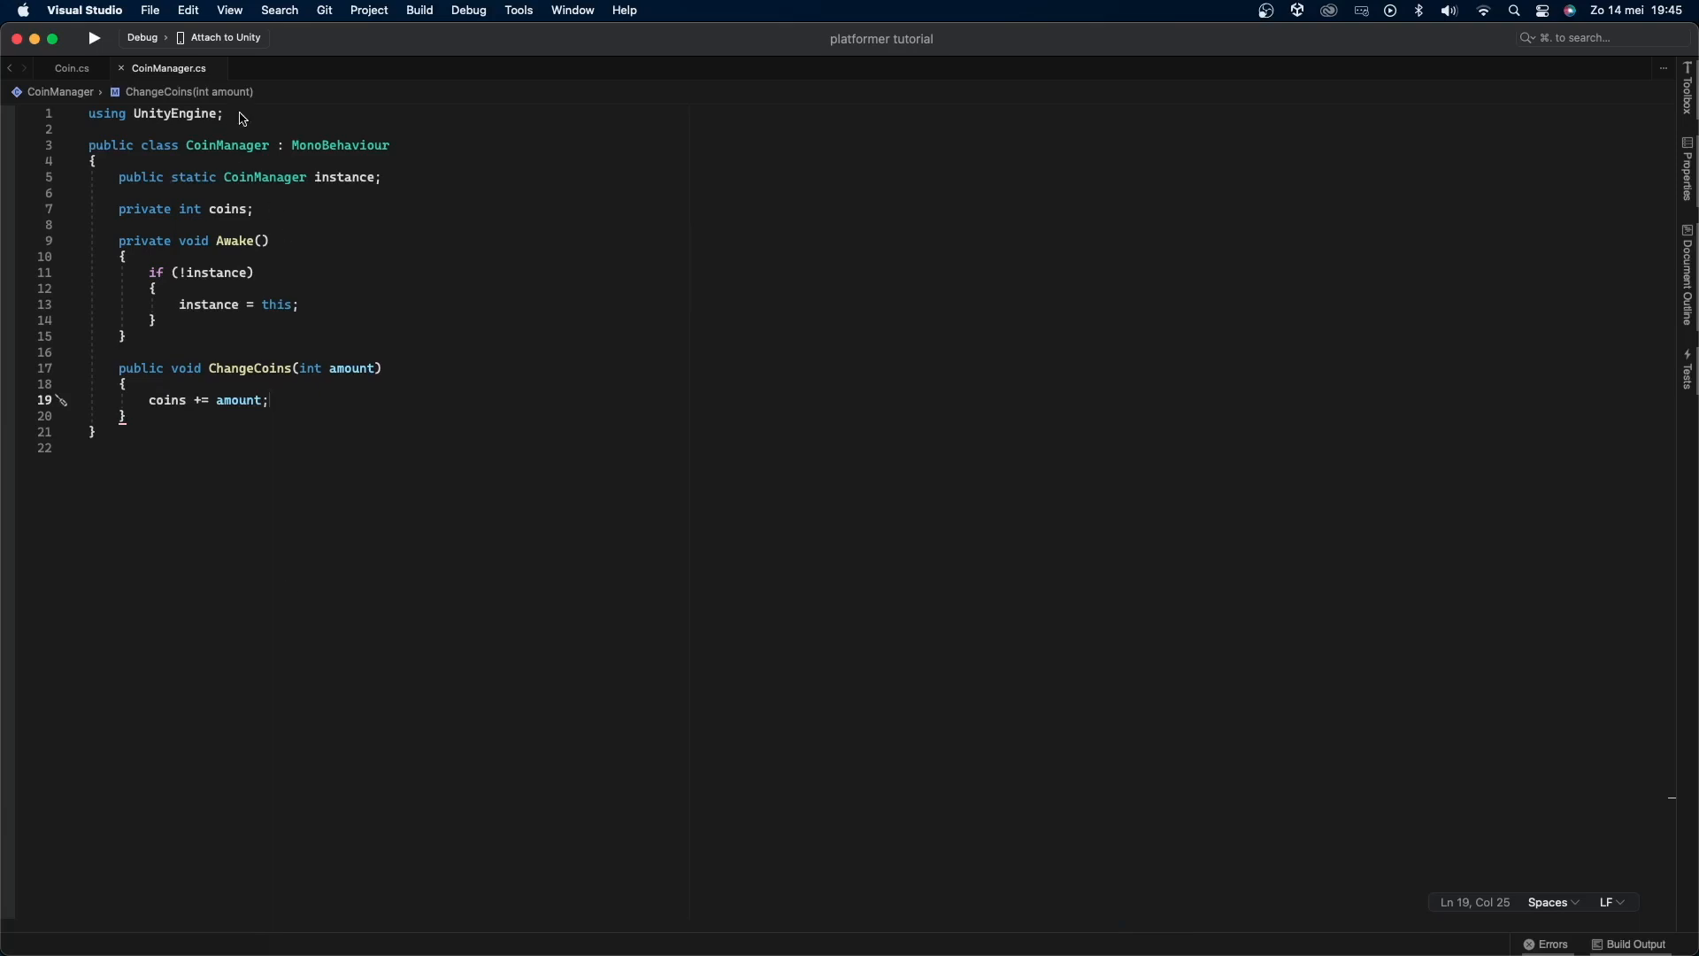
# Step: Import TMPro and add a serialized TMP_Text coinsDisplay set to coins.ToString() in OnGUI
pyautogui.click(224, 112)
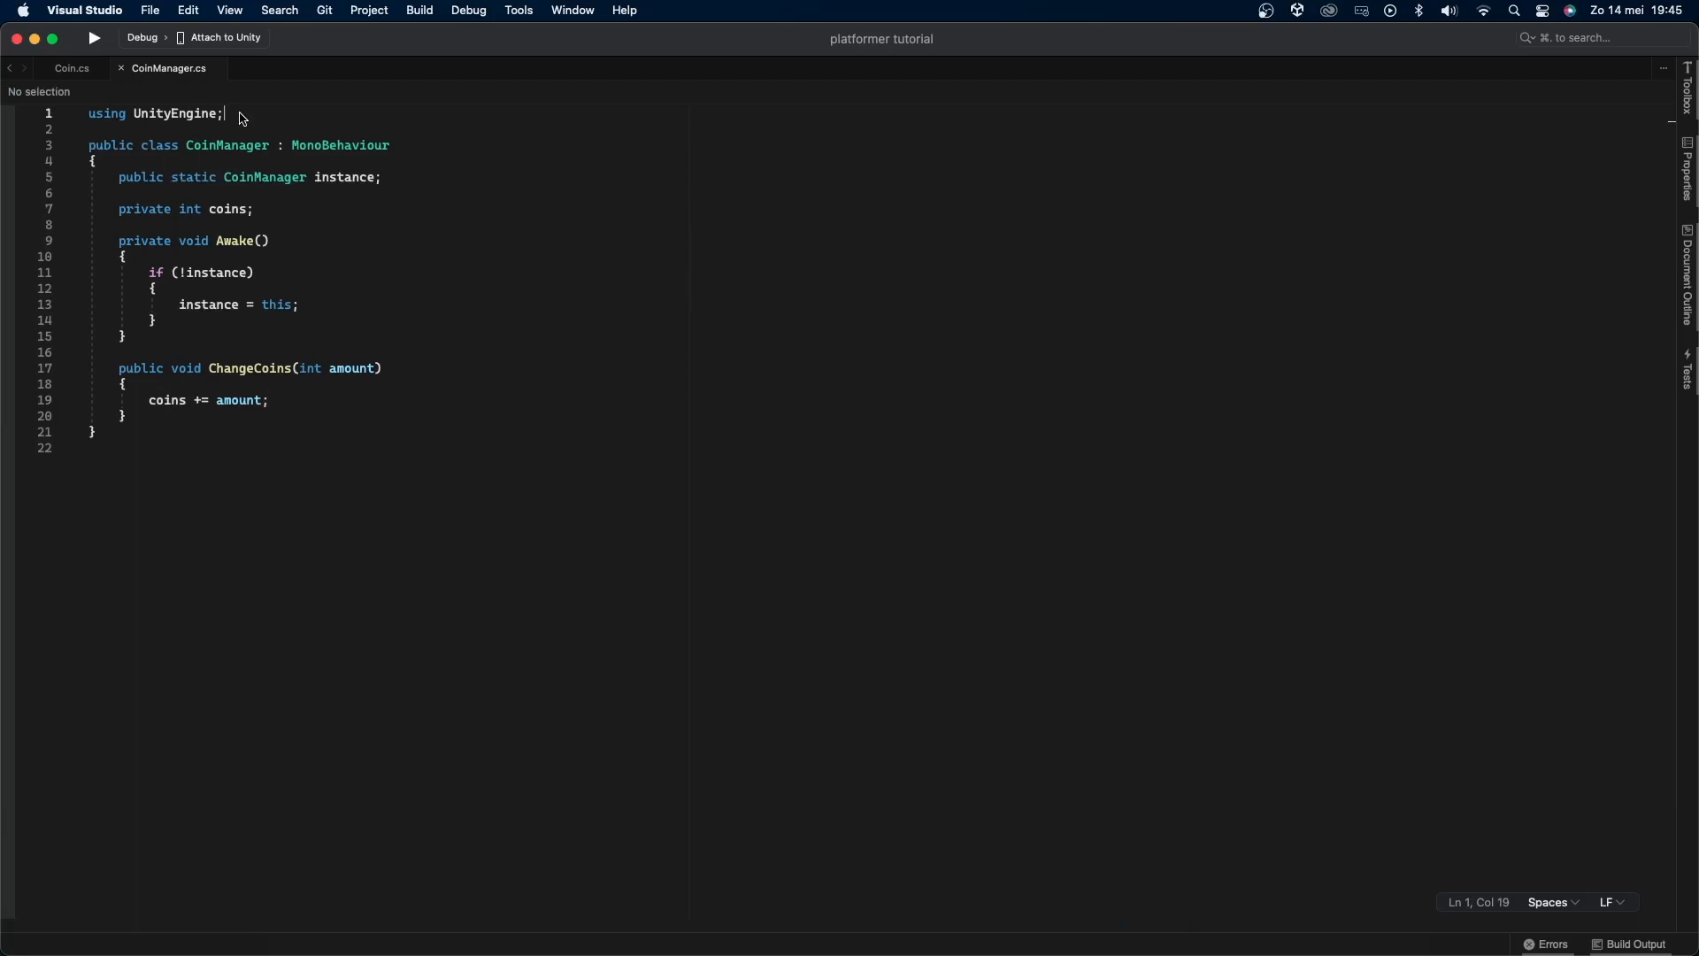
pyautogui.write('using TMPro;')
pyautogui.write('[SerializeField] private')
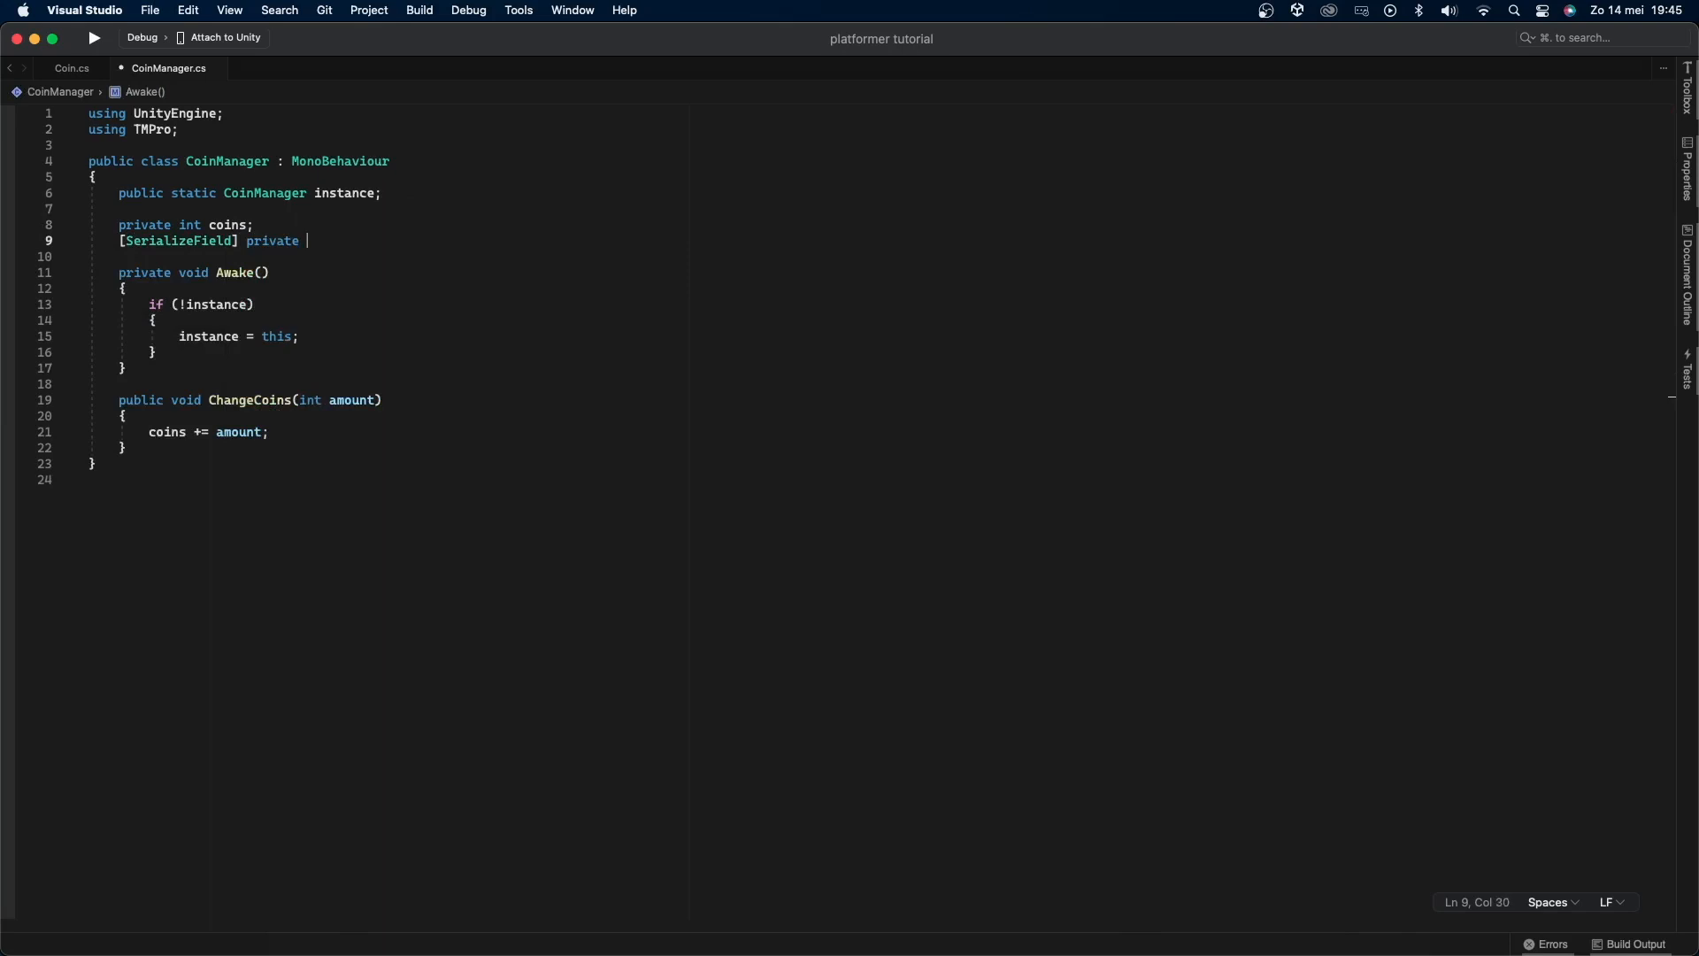
pyautogui.write('TMP_Text coinsDisplay;')
pyautogui.write('coinsDisplay.text = coins')
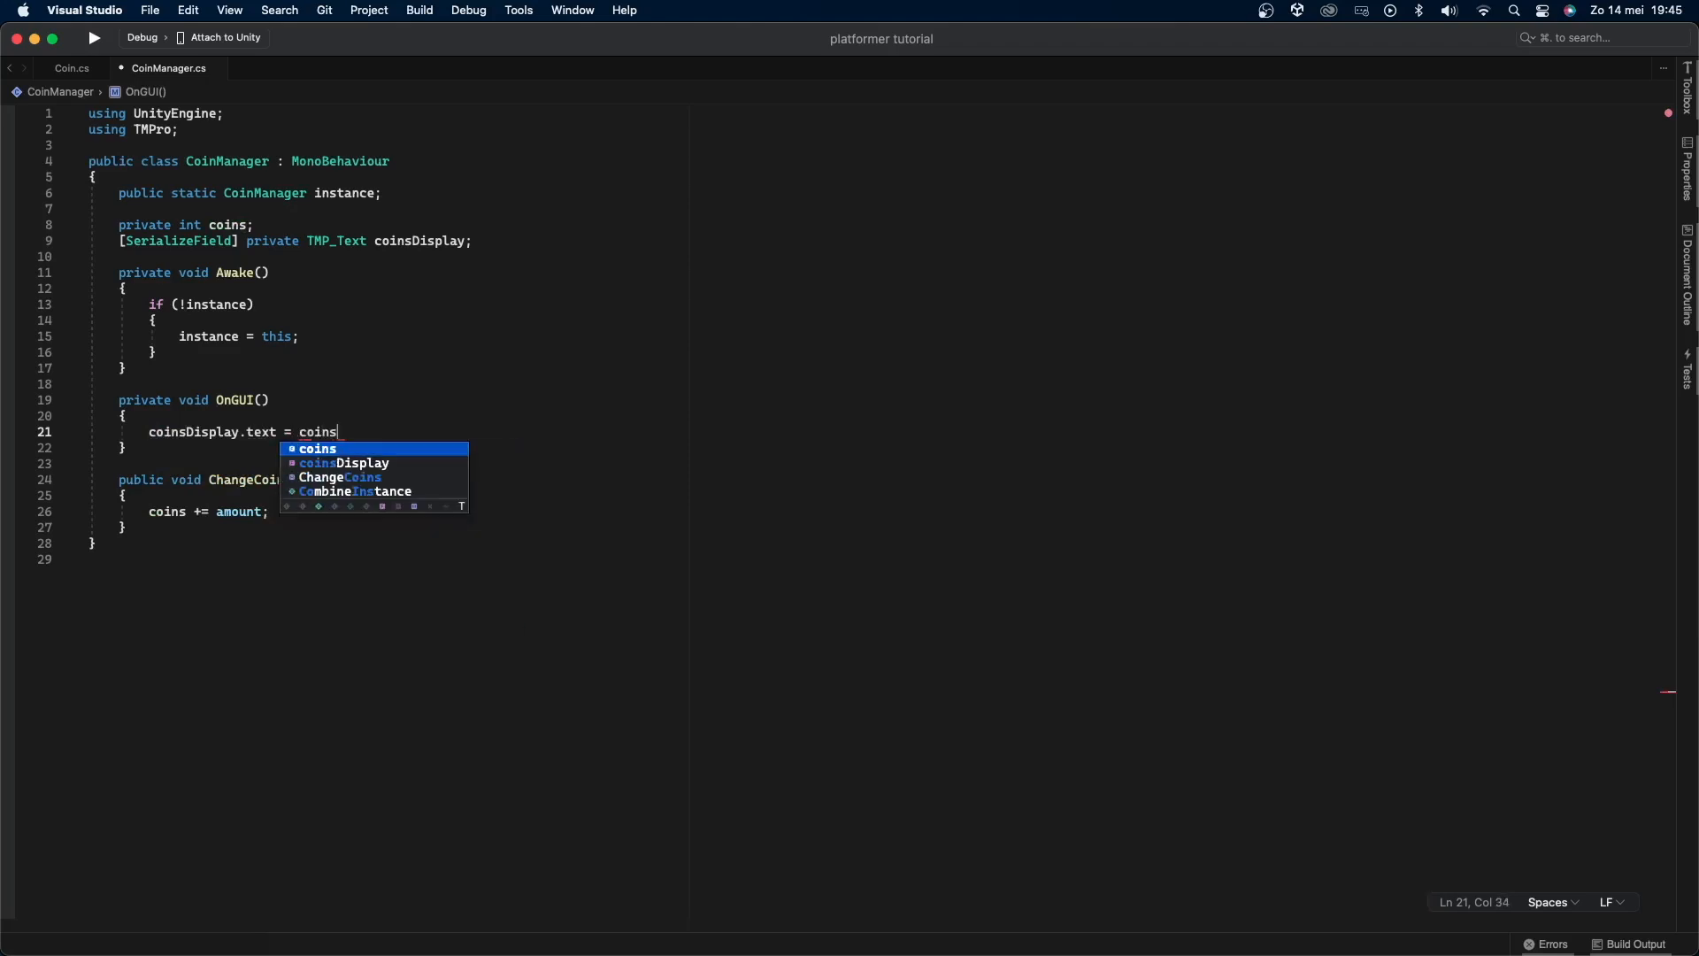
pyautogui.write('.ToString();')
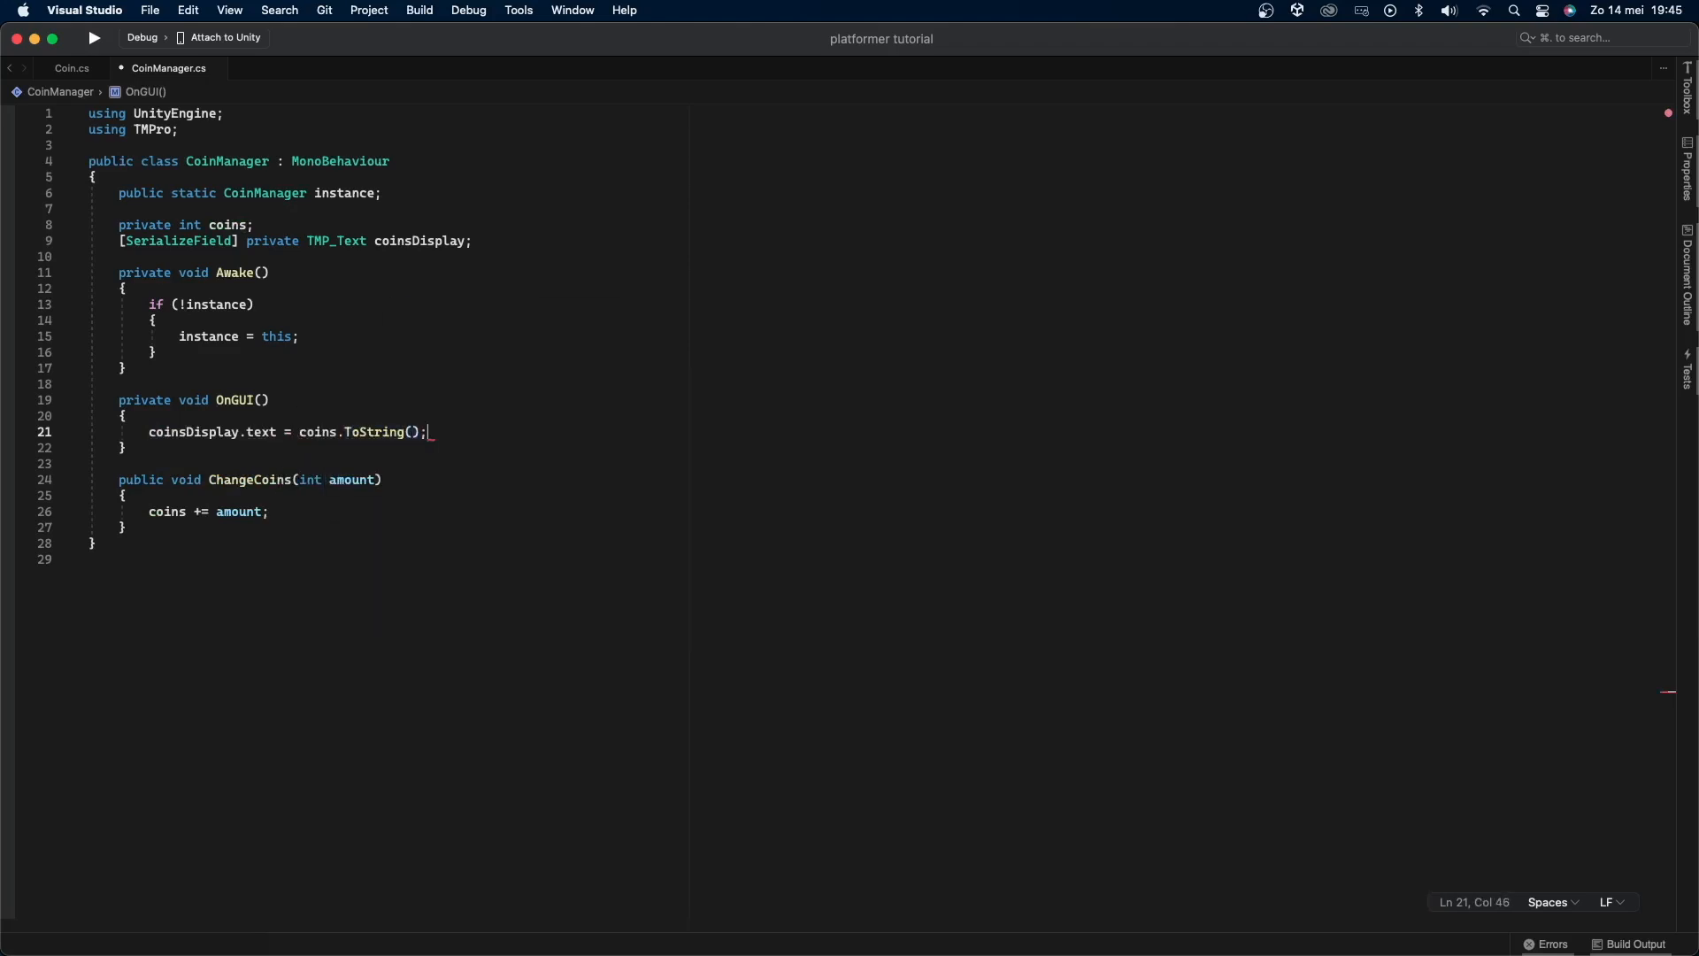
pyautogui.scroll(-3)
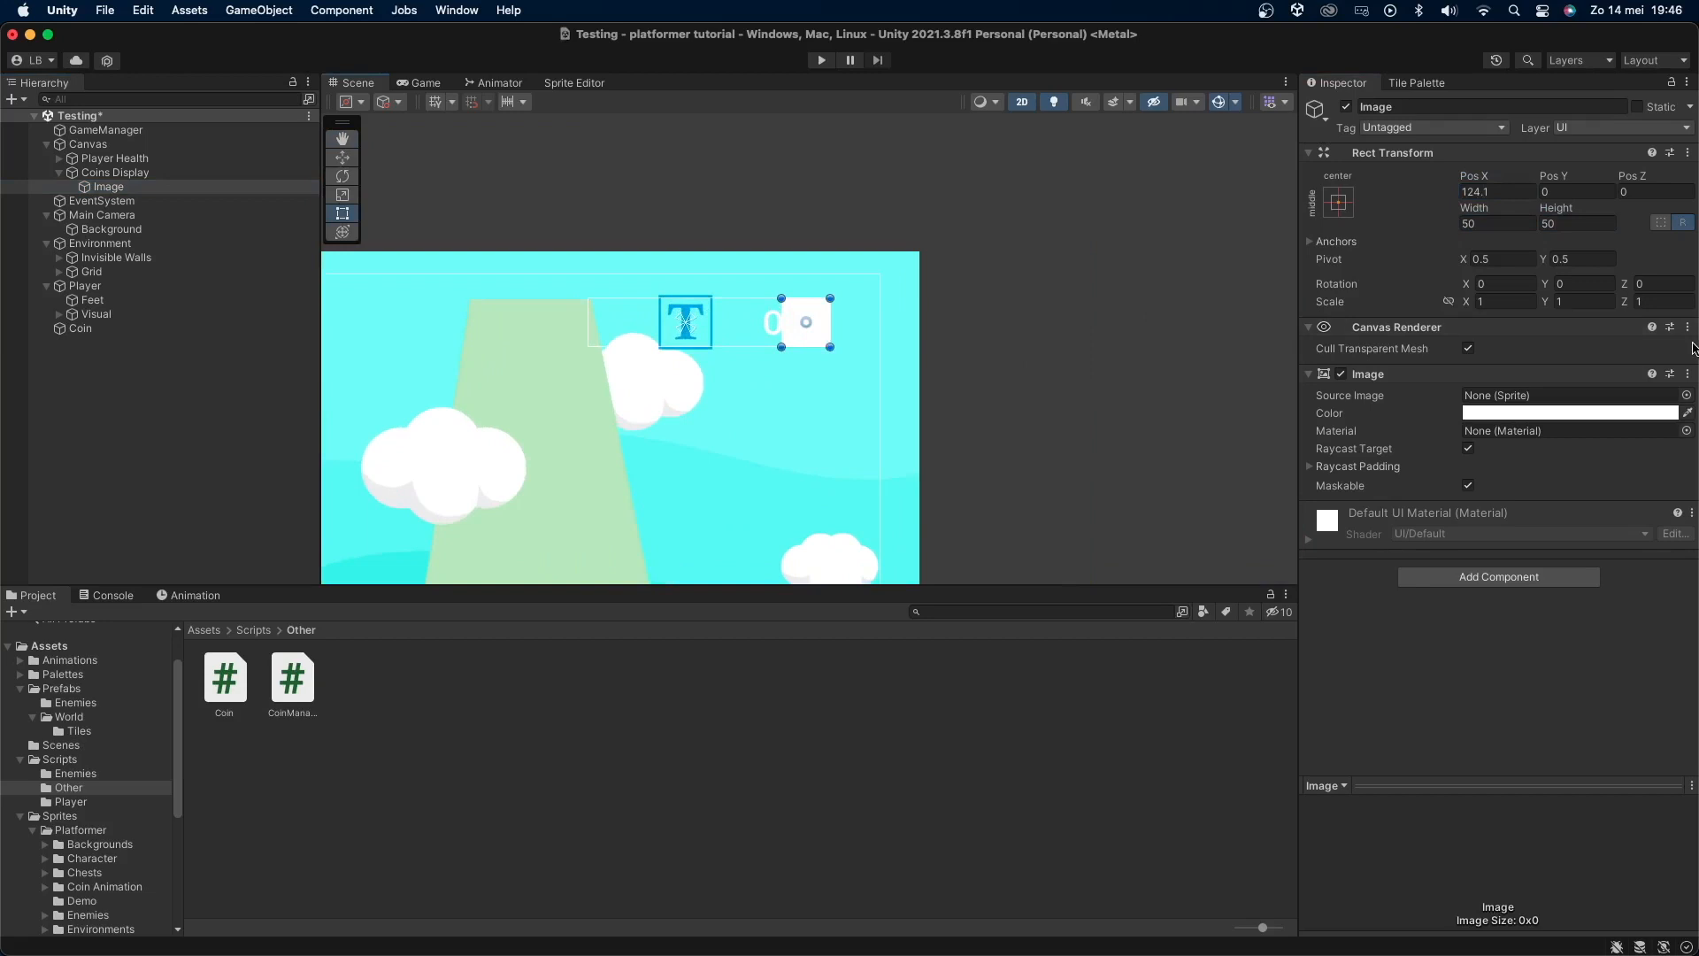
# Step: Set the Coins Display image to the Coin sprite, then select GameManager
pyautogui.click(1686, 395)
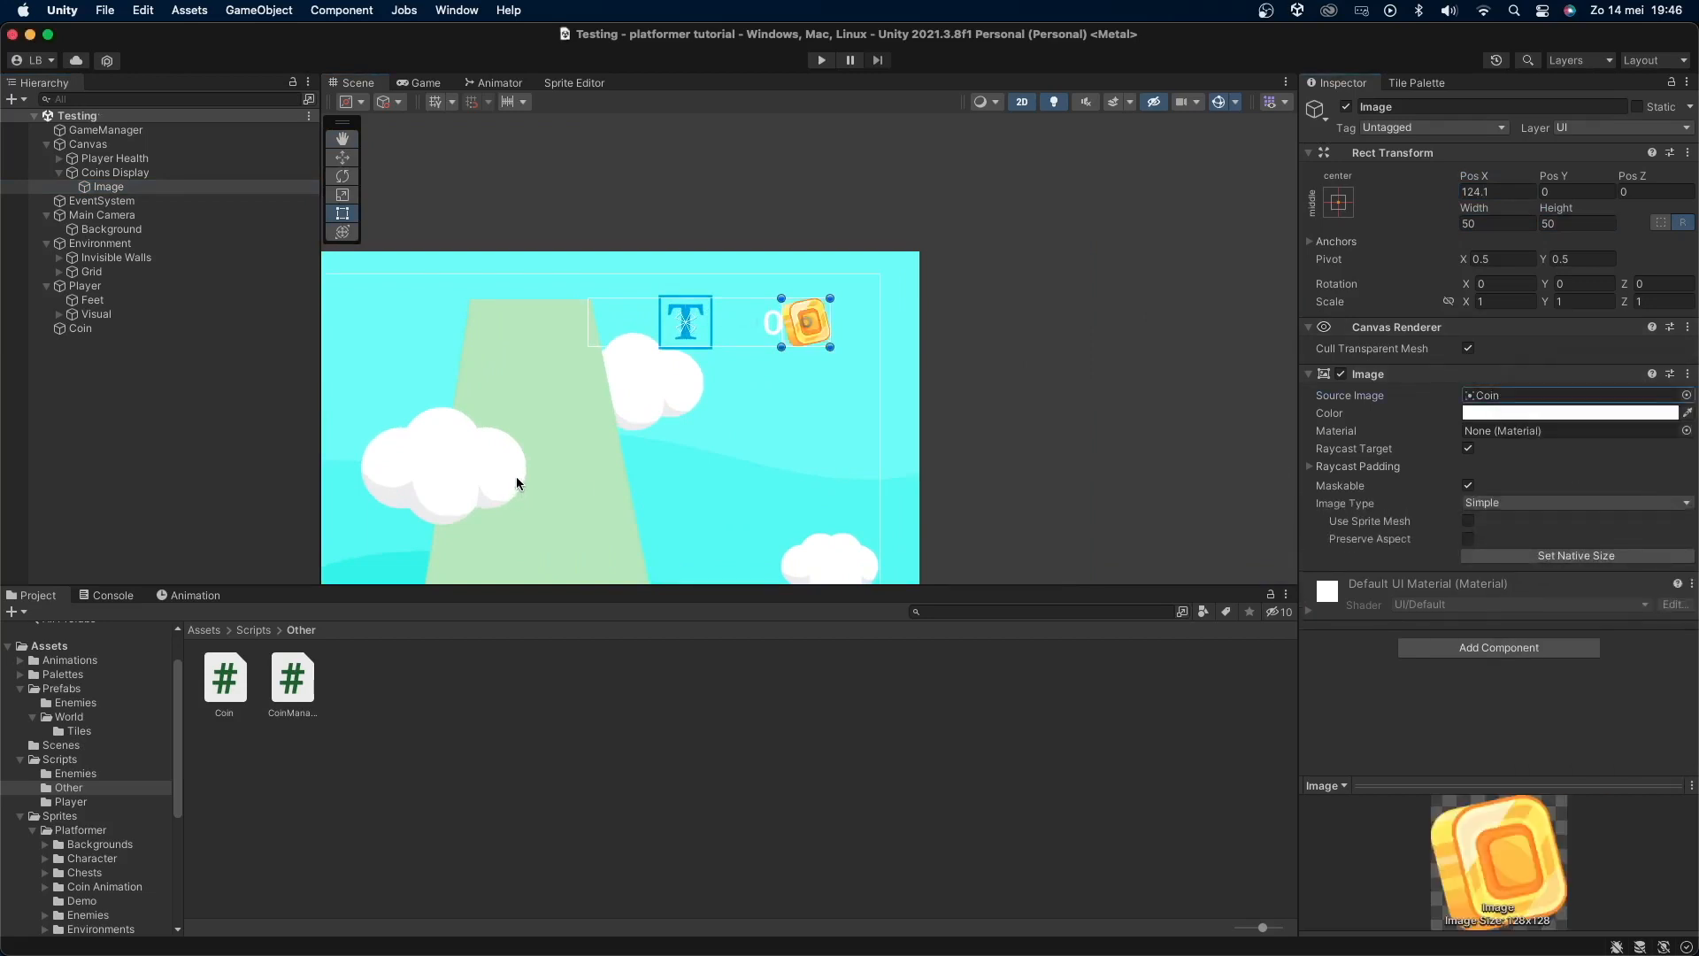
pyautogui.click(106, 130)
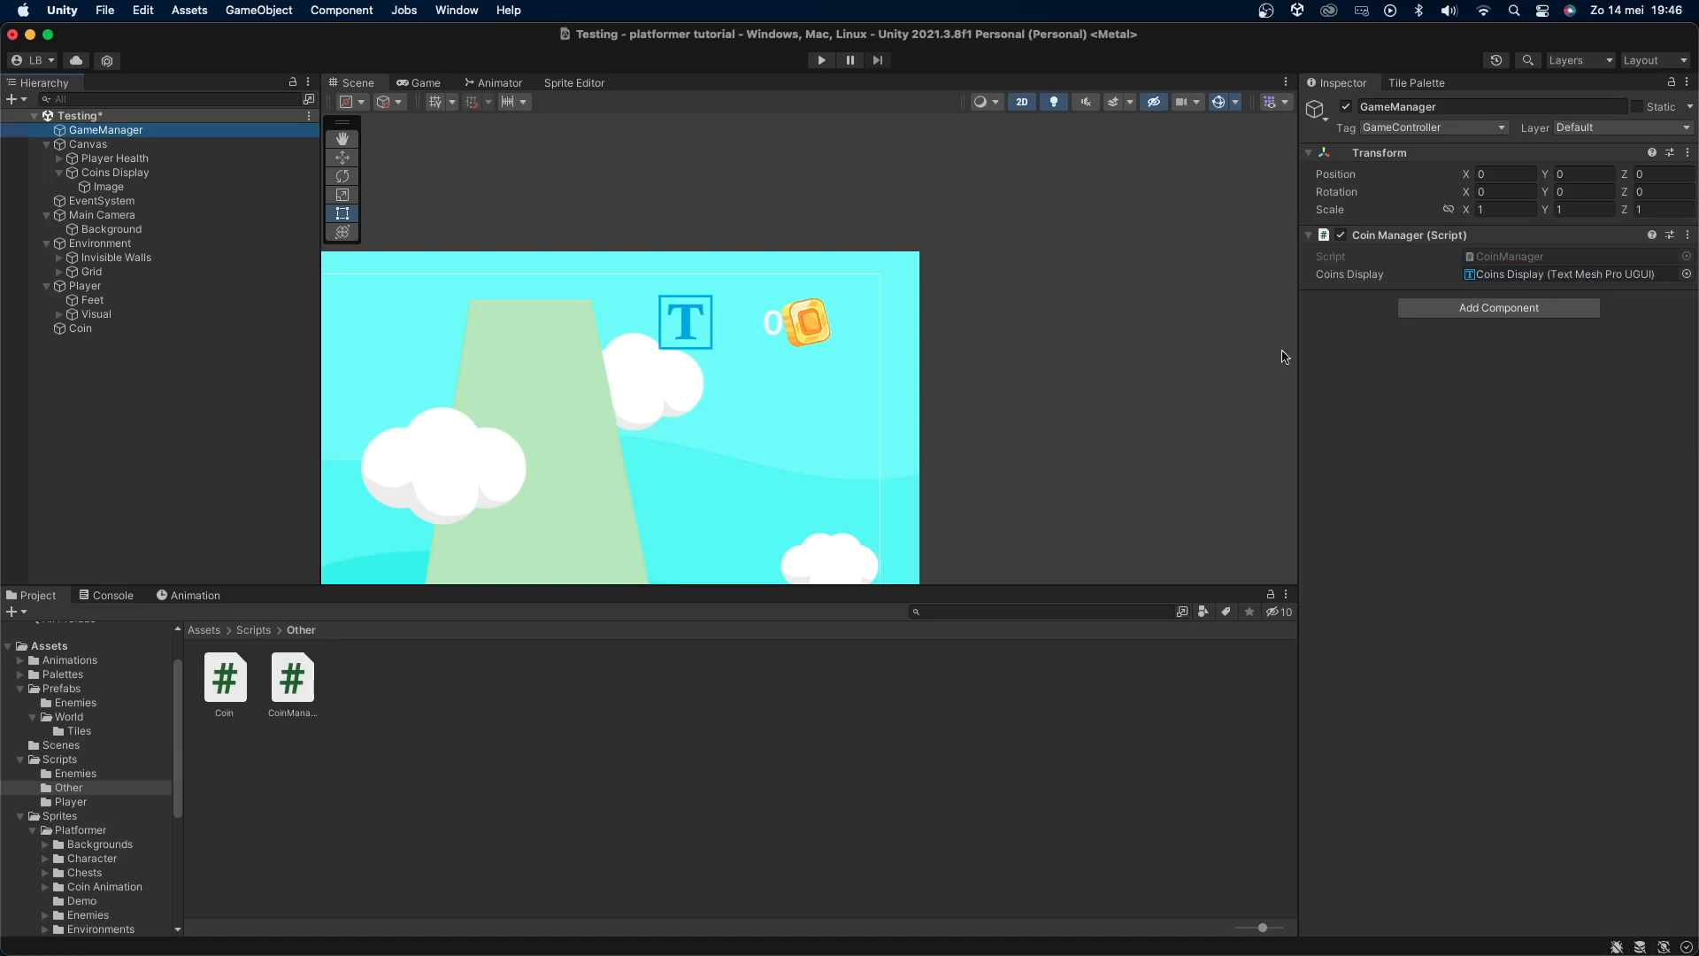
pyautogui.moveTo(1113, 357)
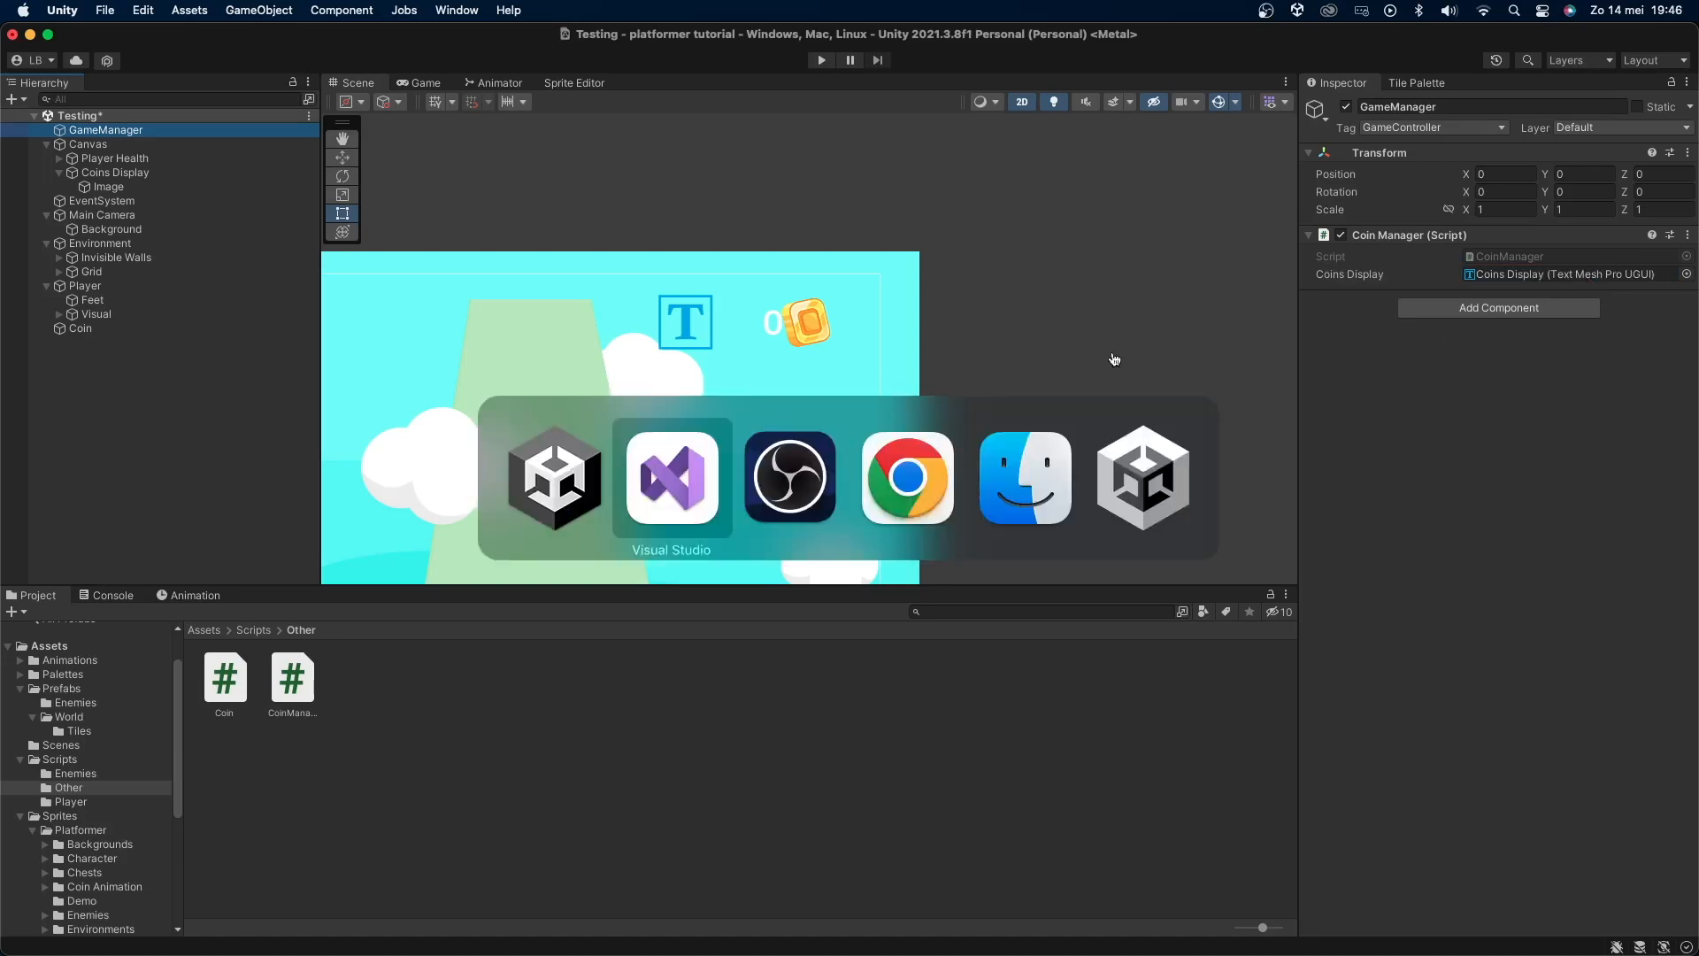
# Step: In Coin.cs Start(), assign coinManager = CoinManager.instance
pyautogui.click(671, 477)
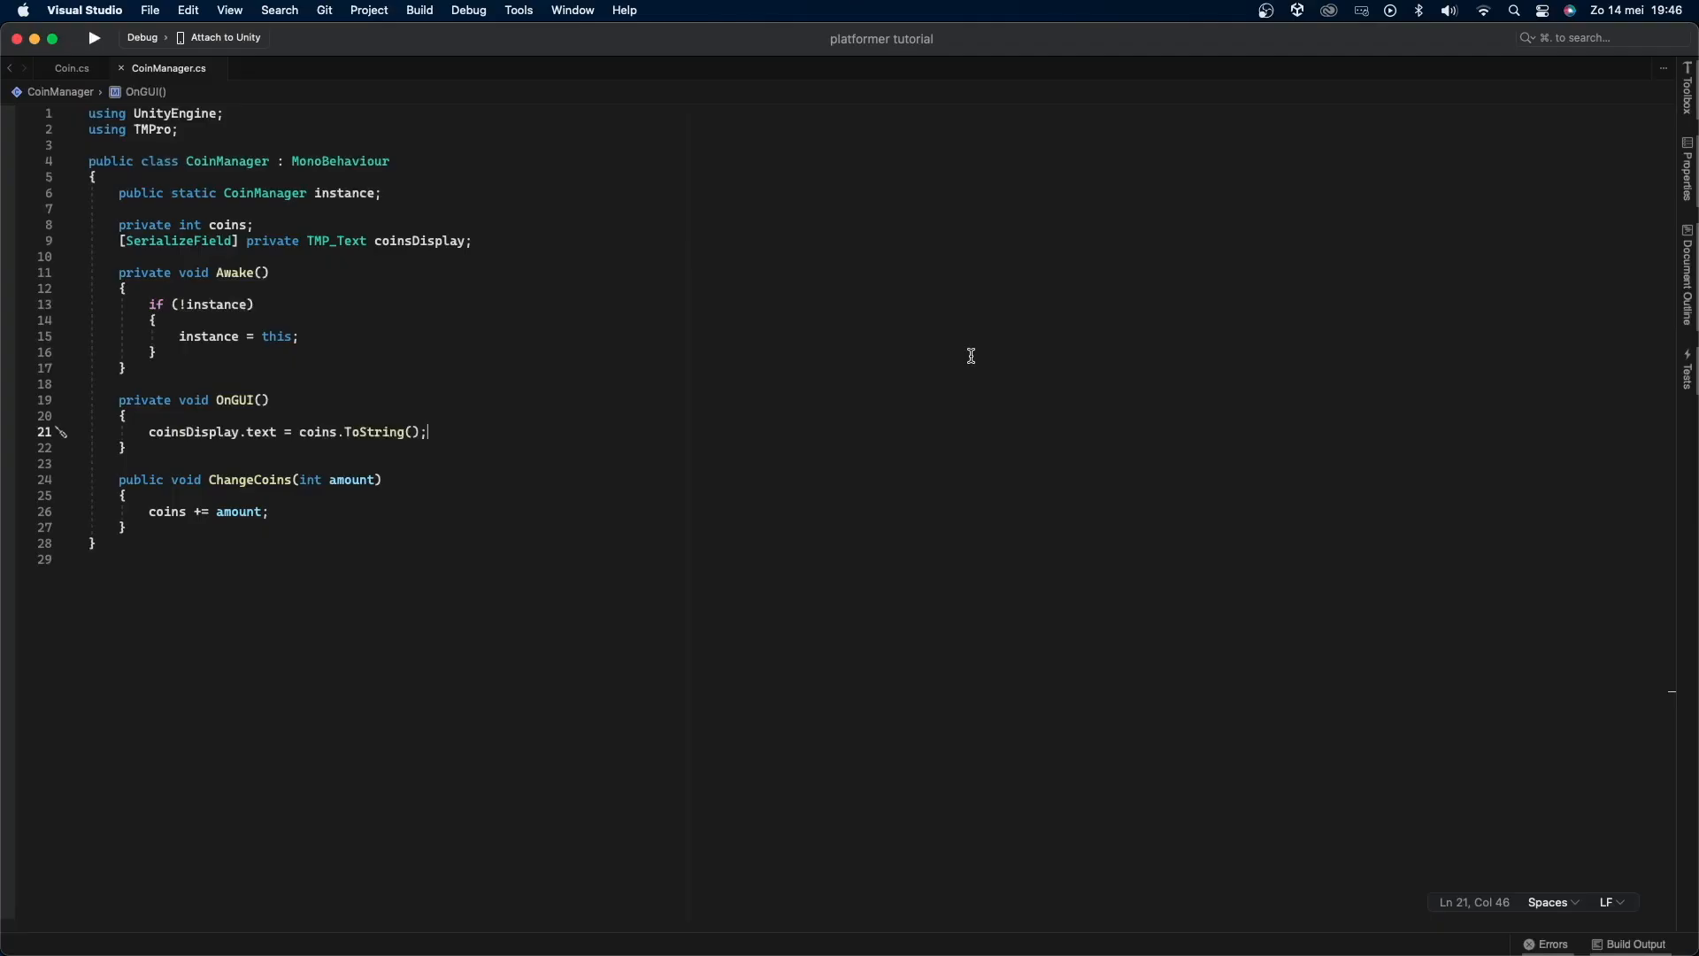
pyautogui.click(71, 67)
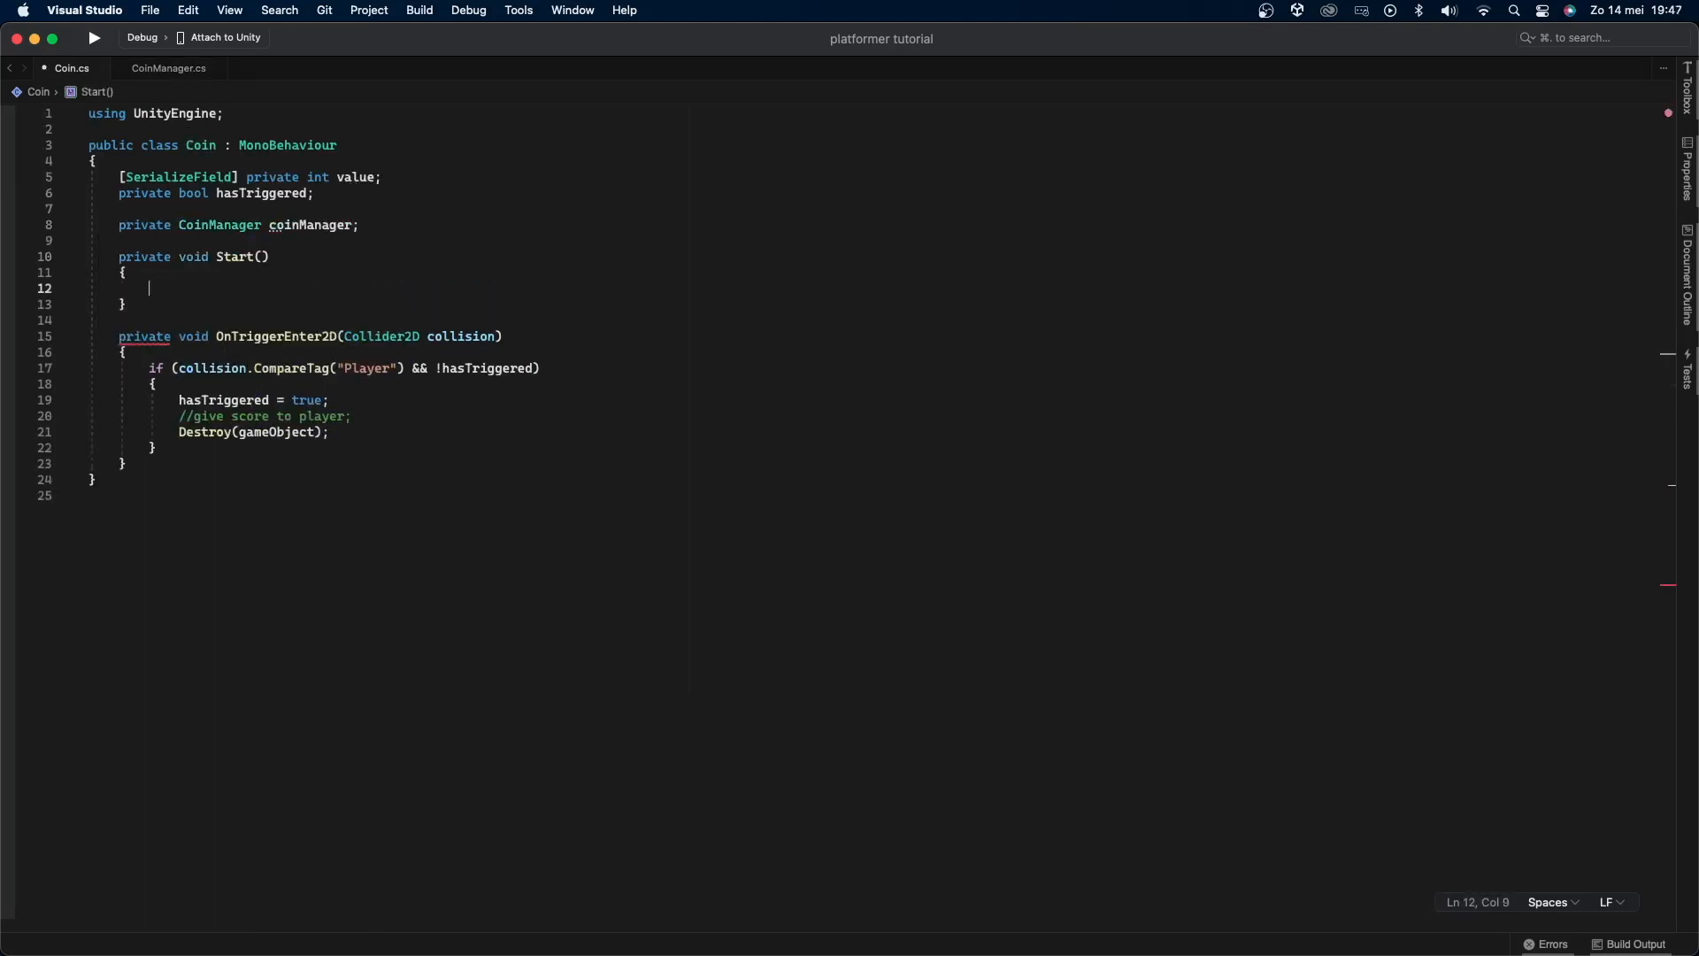
pyautogui.write('coinManager = CoinManager.instance;')
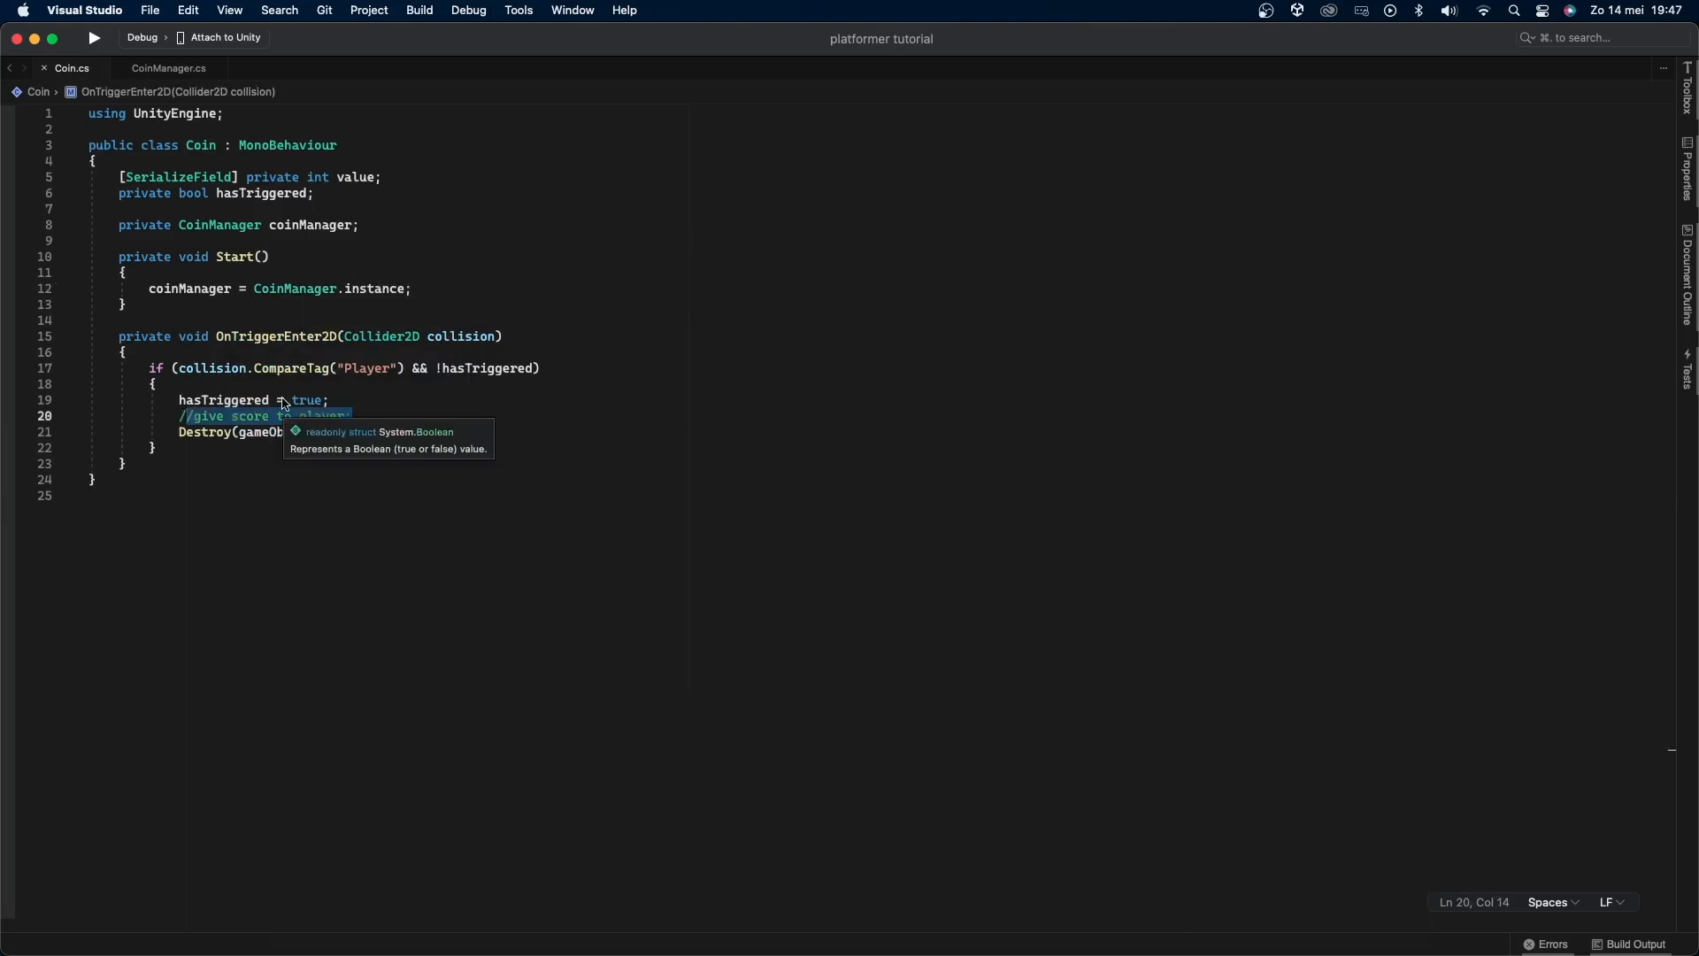
pyautogui.write('coin')
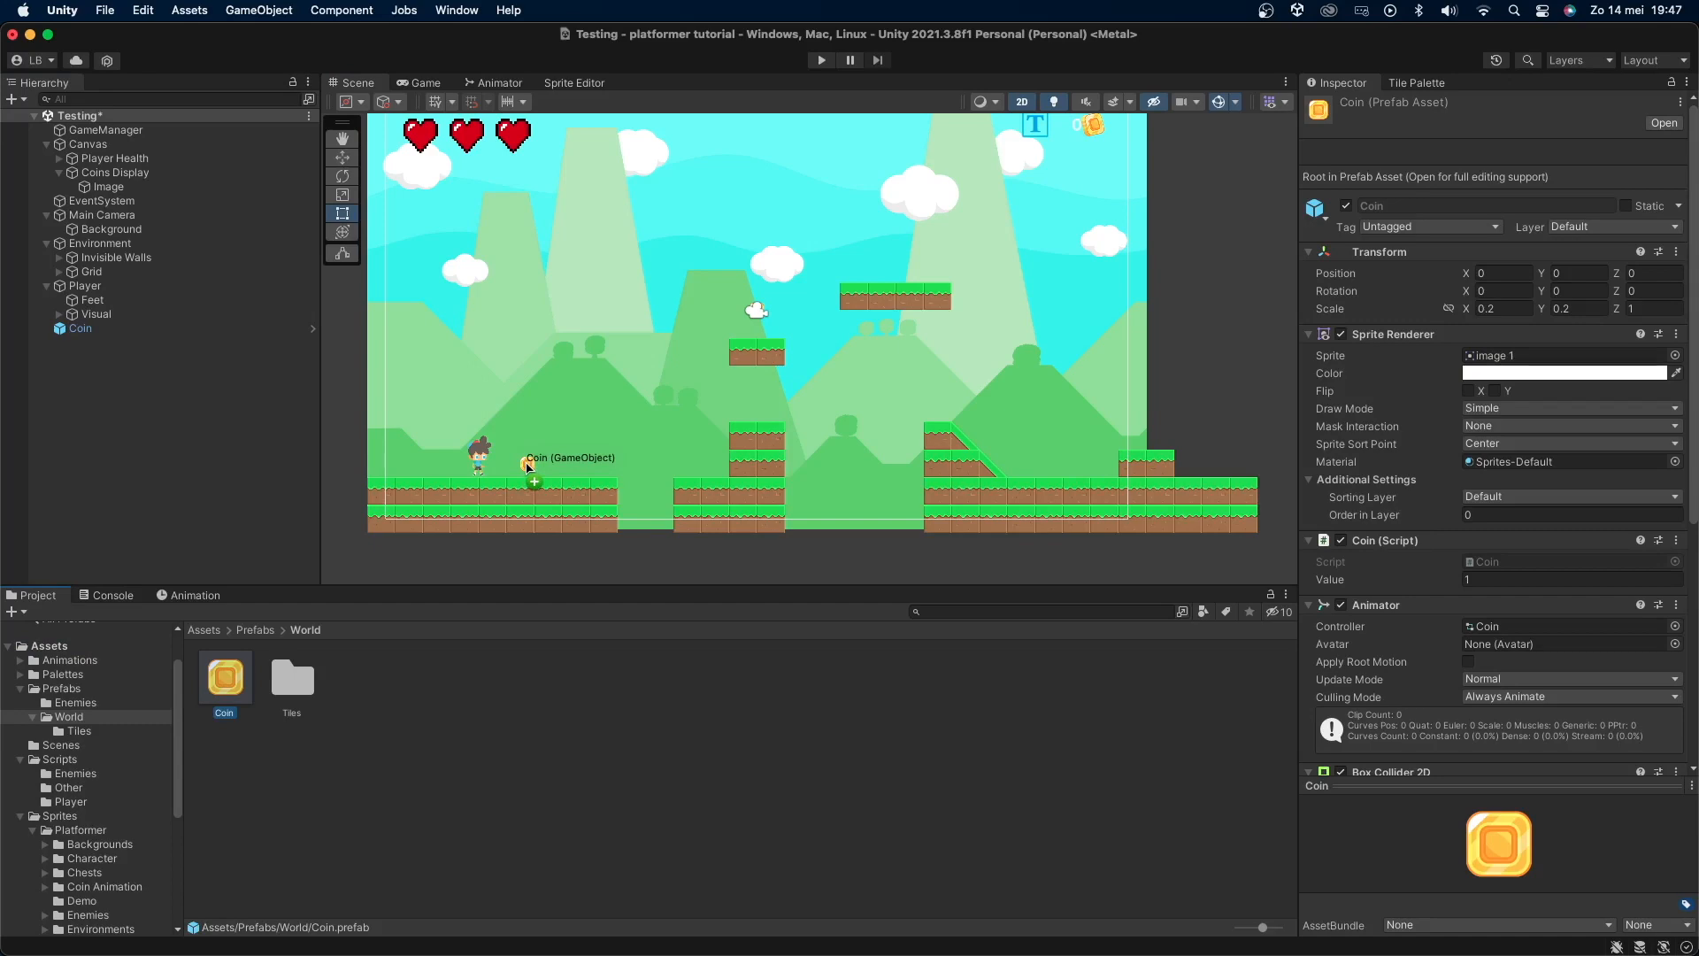
# Step: Enter Play mode to test collecting the eleven placed coins
pyautogui.click(819, 60)
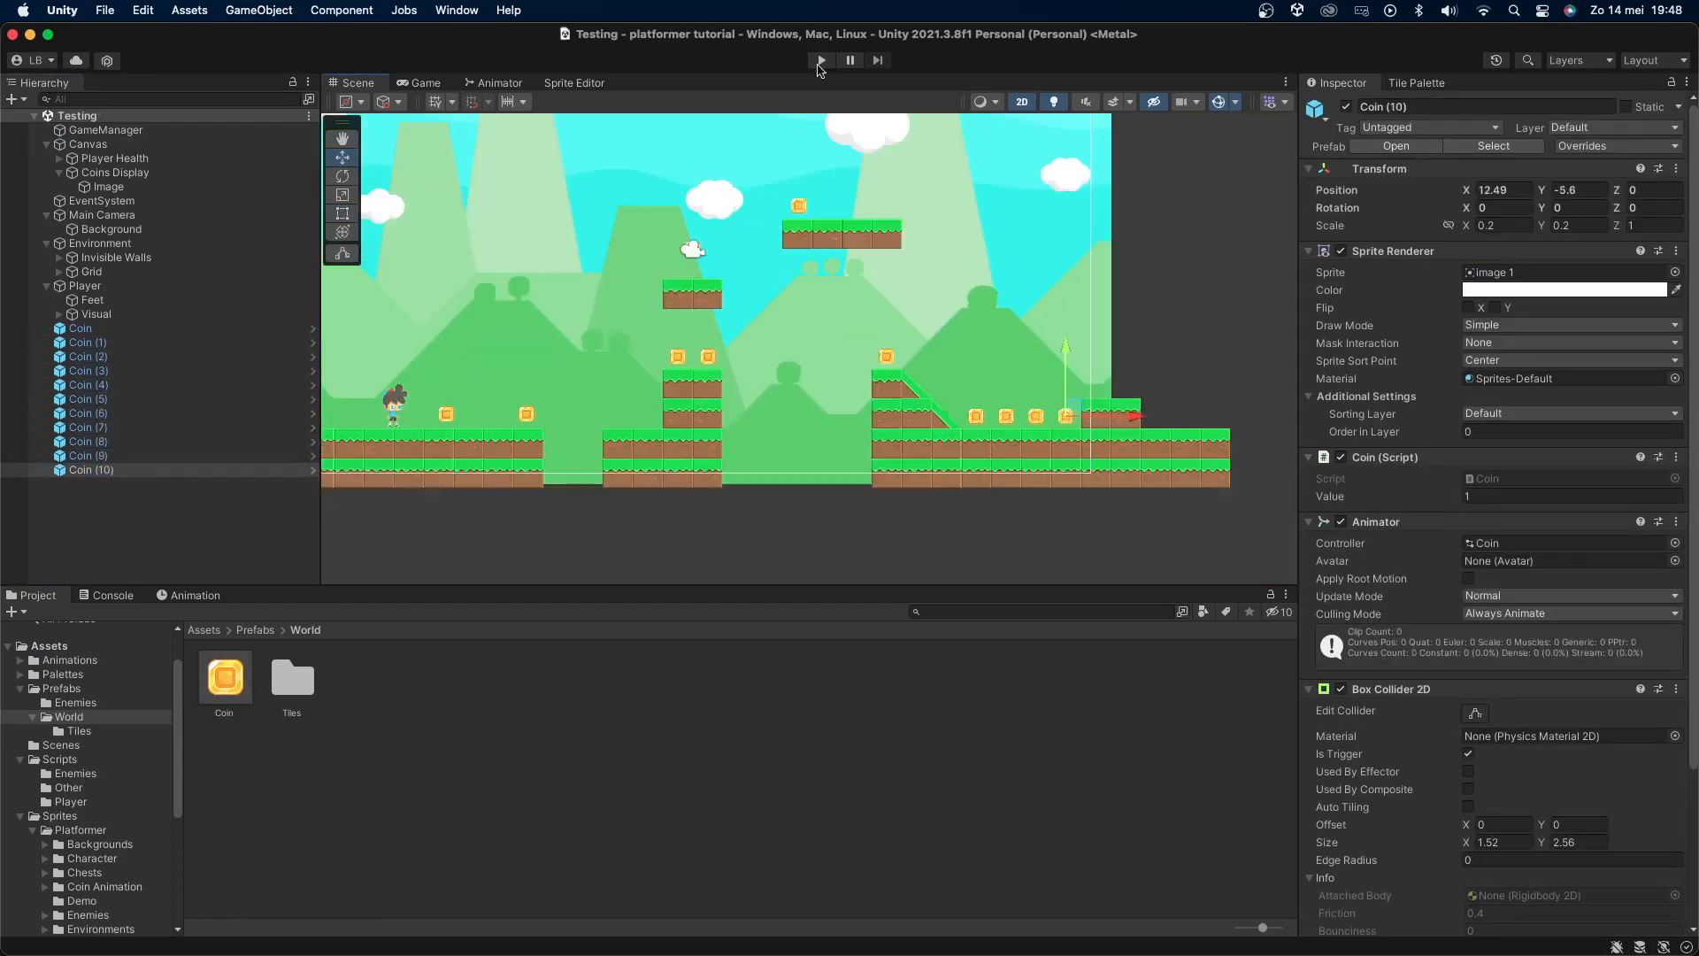
pyautogui.click(820, 60)
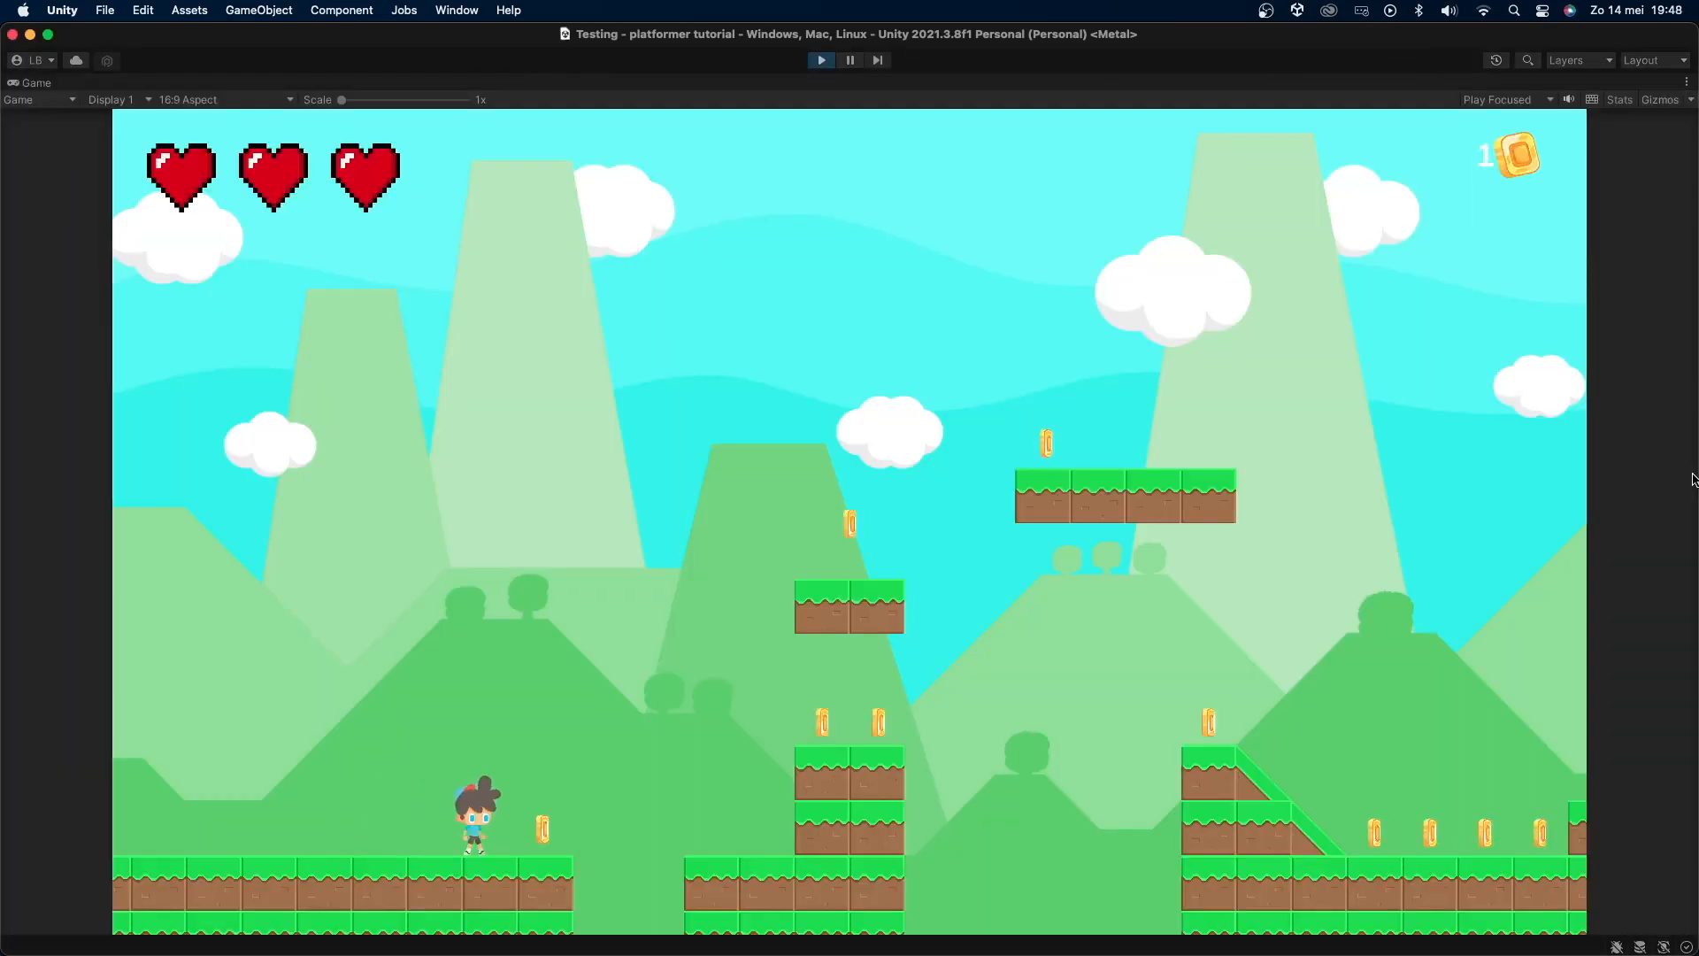